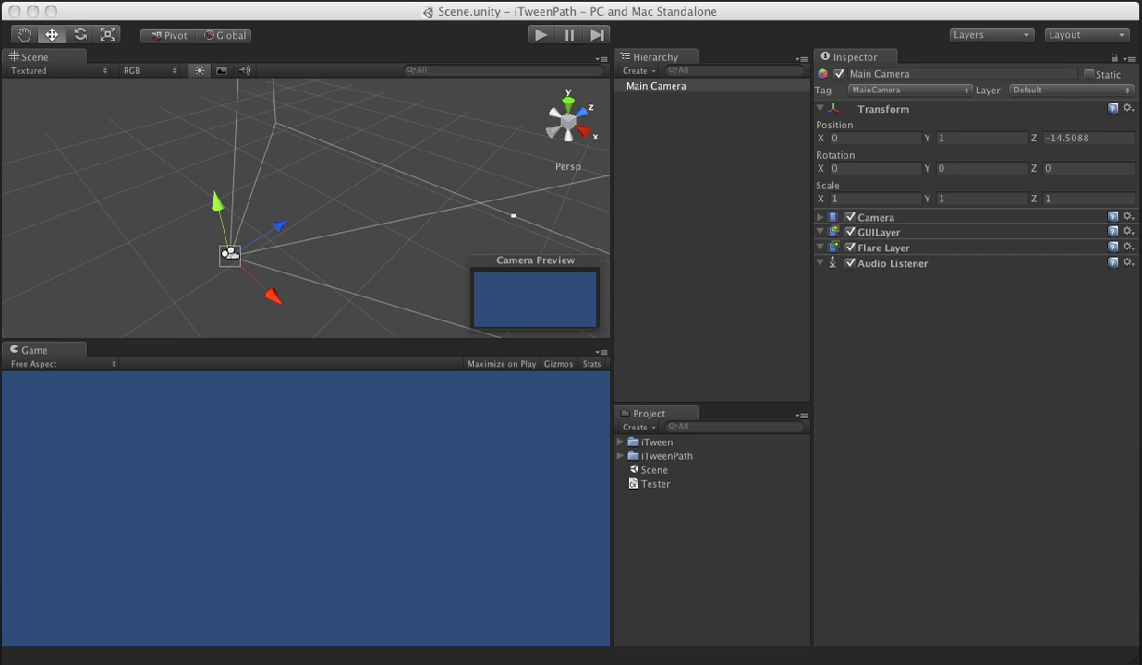
mouse_move(628, 463)
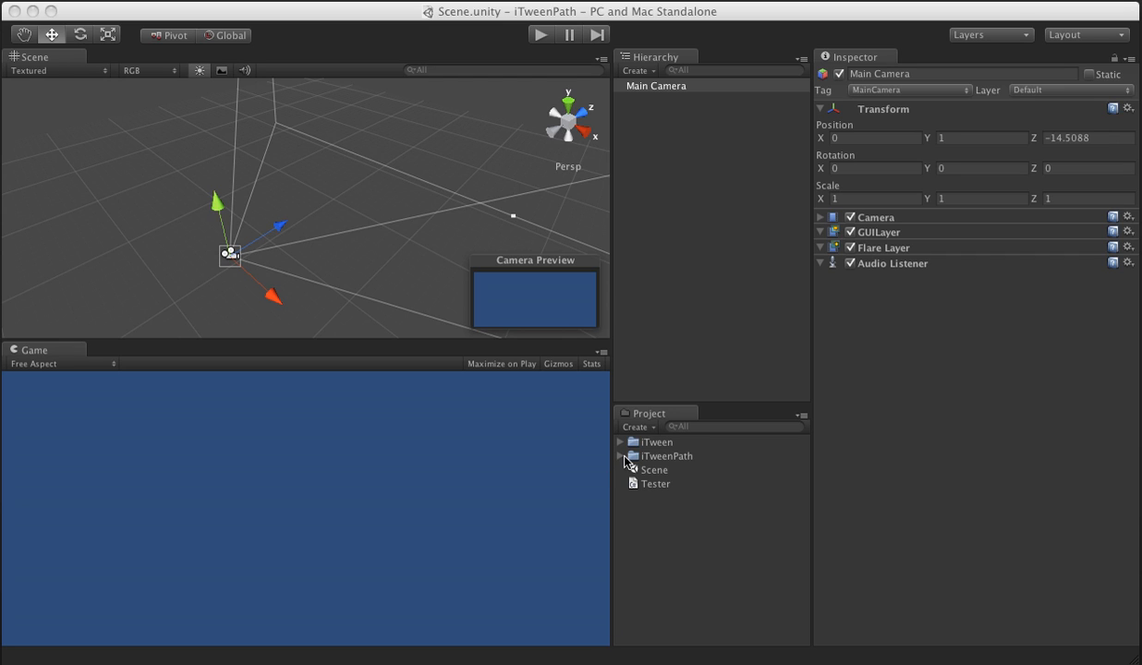
- Attach the iTweenPath script from its Project folder to Main Camera, creating New Path 1
left_click(620, 456)
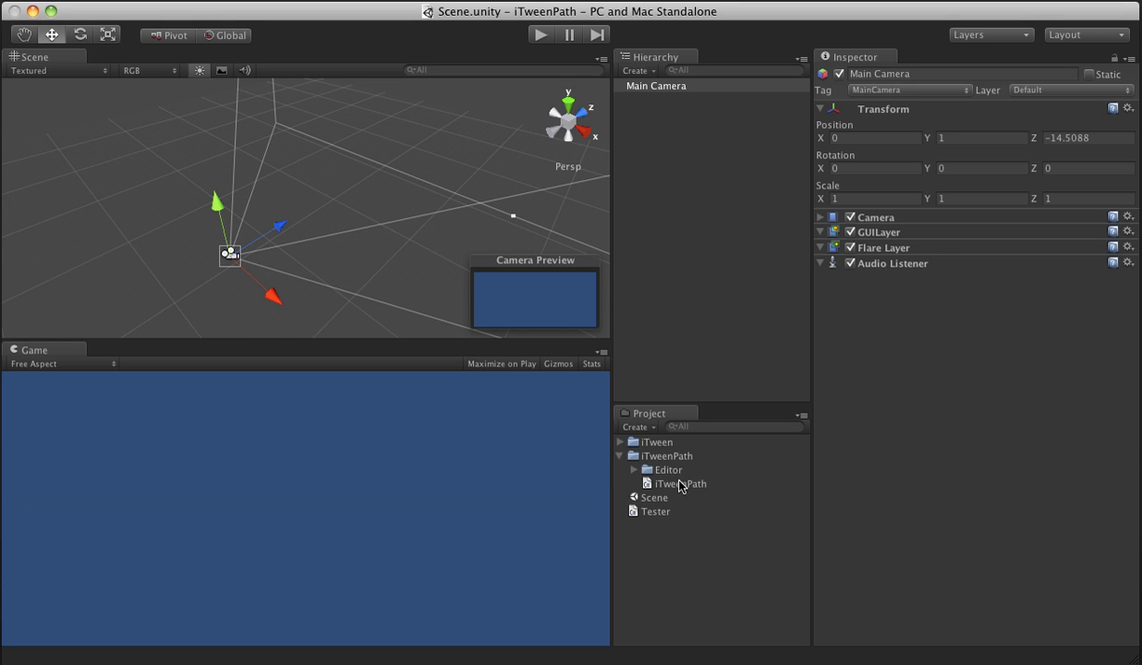
left_click(678, 483)
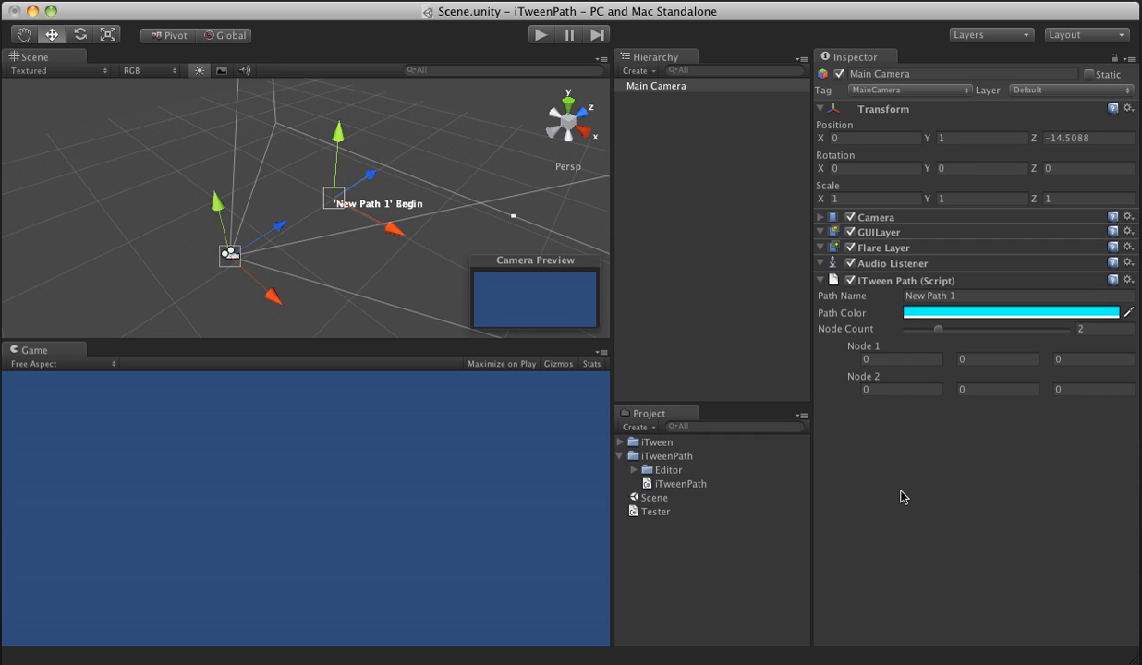
mouse_move(910, 475)
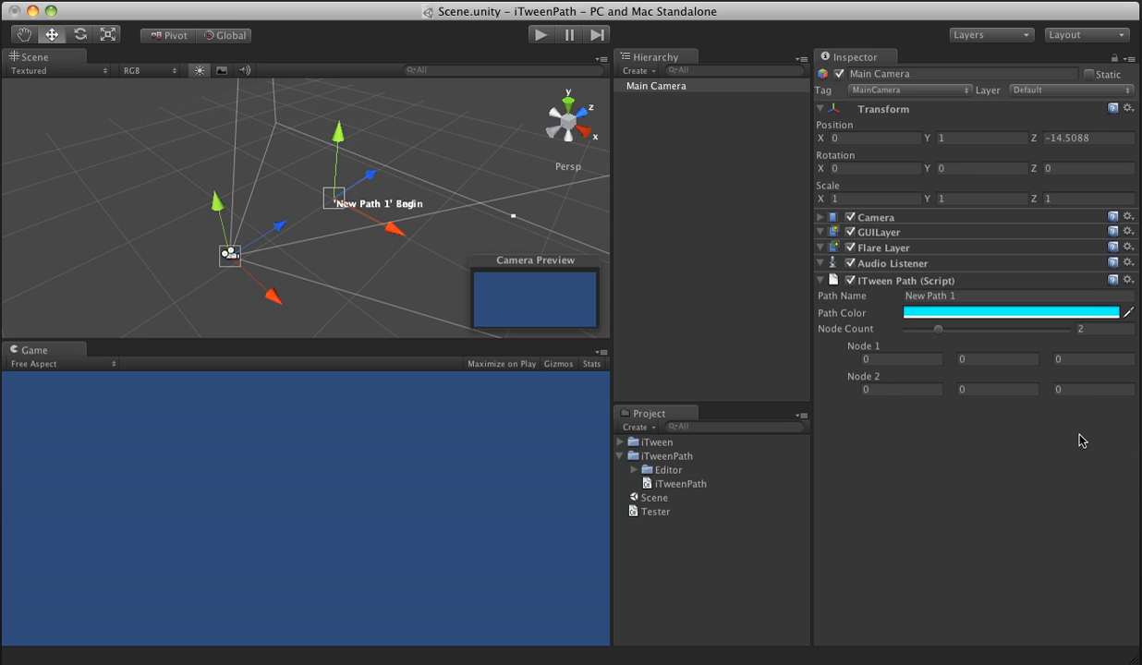
mouse_move(1072, 332)
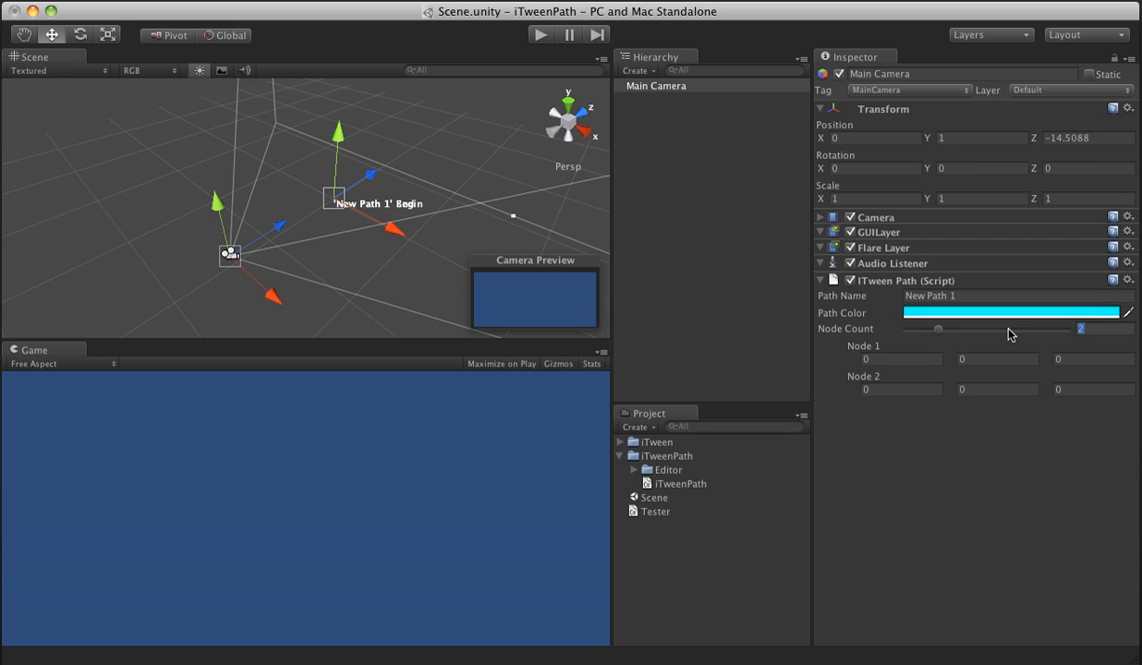
- Set New Path 1's Node Count to 5 and shape the nodes into a curve
left_click(1079, 329)
type("5")
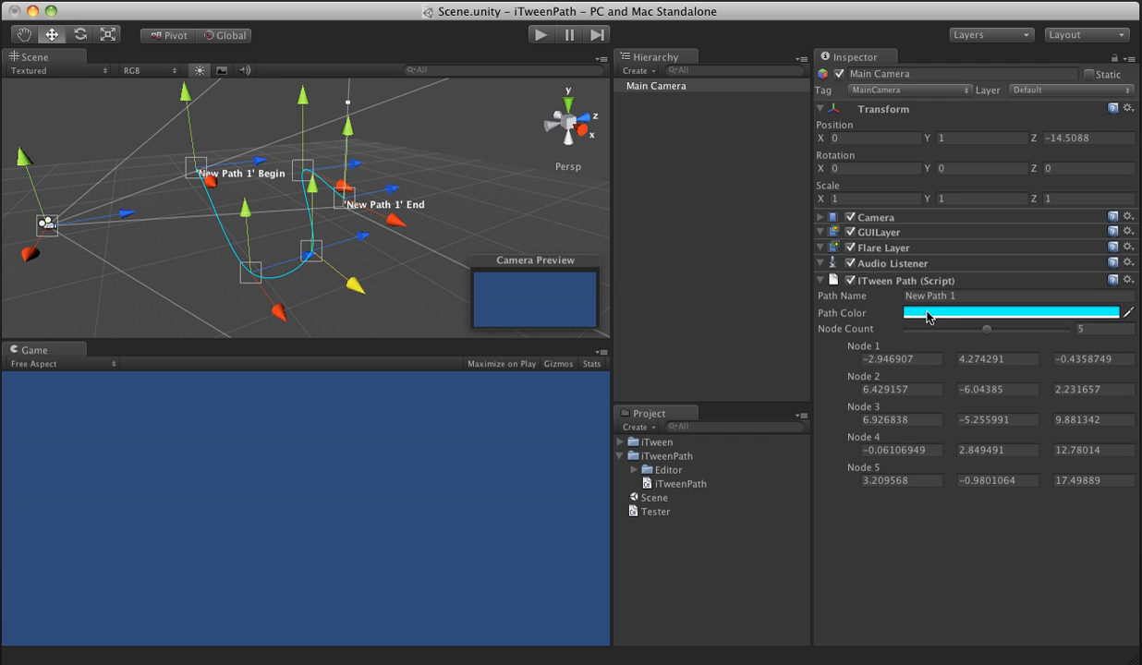
double_click(931, 296)
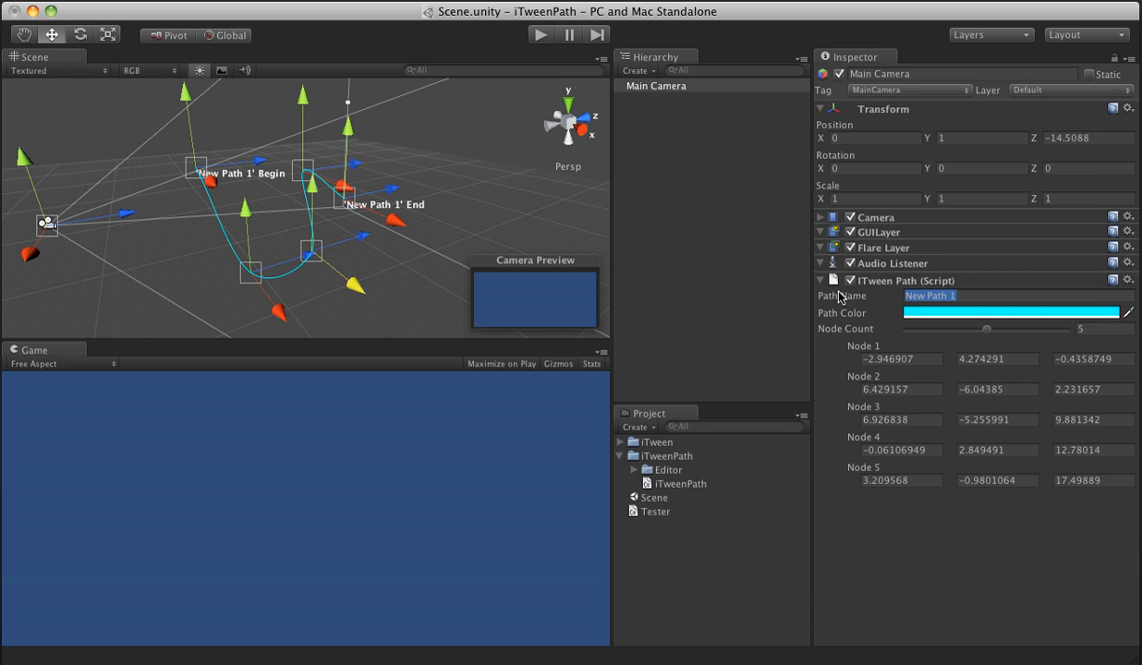
- Enter 'BoxIn' in the Path Name field and commit the name
type("Box")
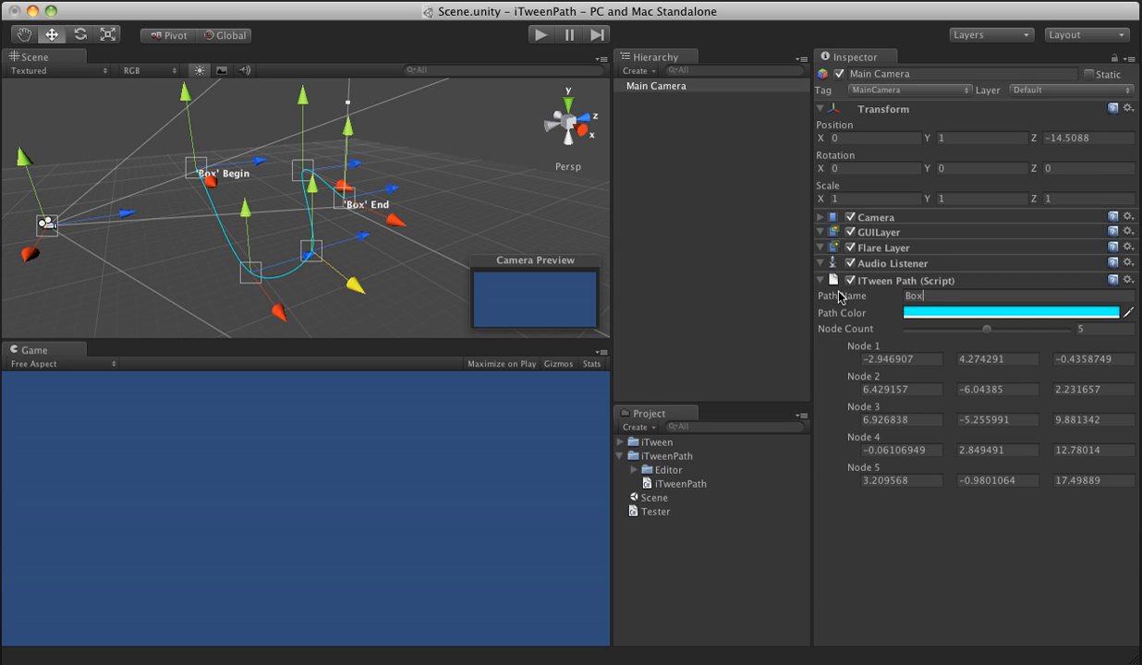
type("In")
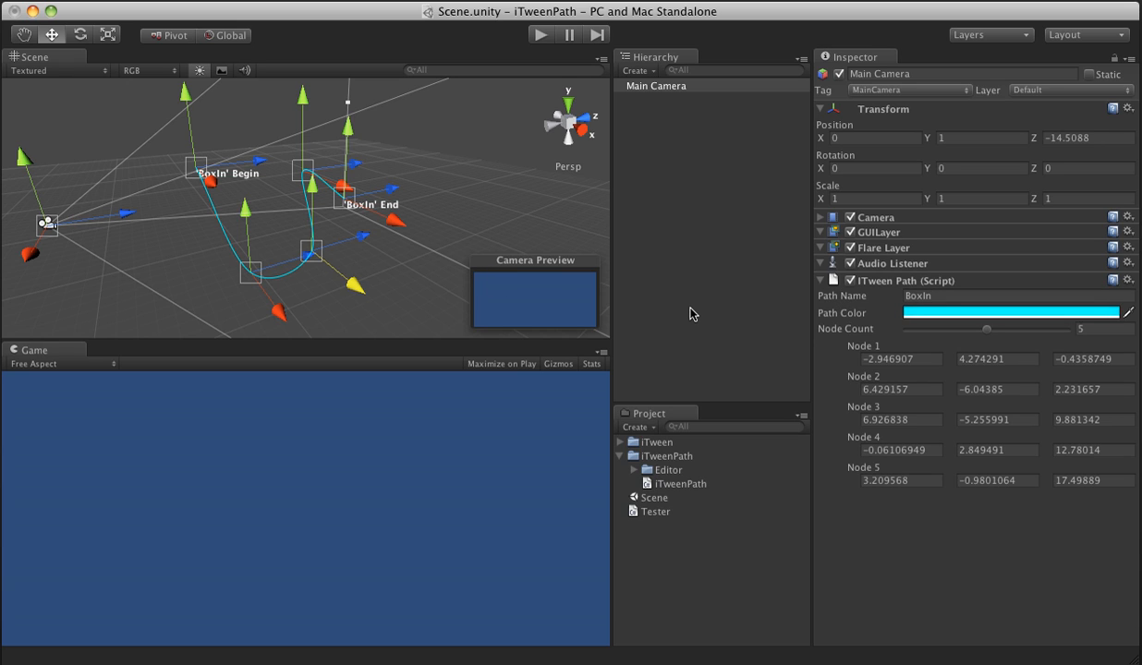
left_click(679, 483)
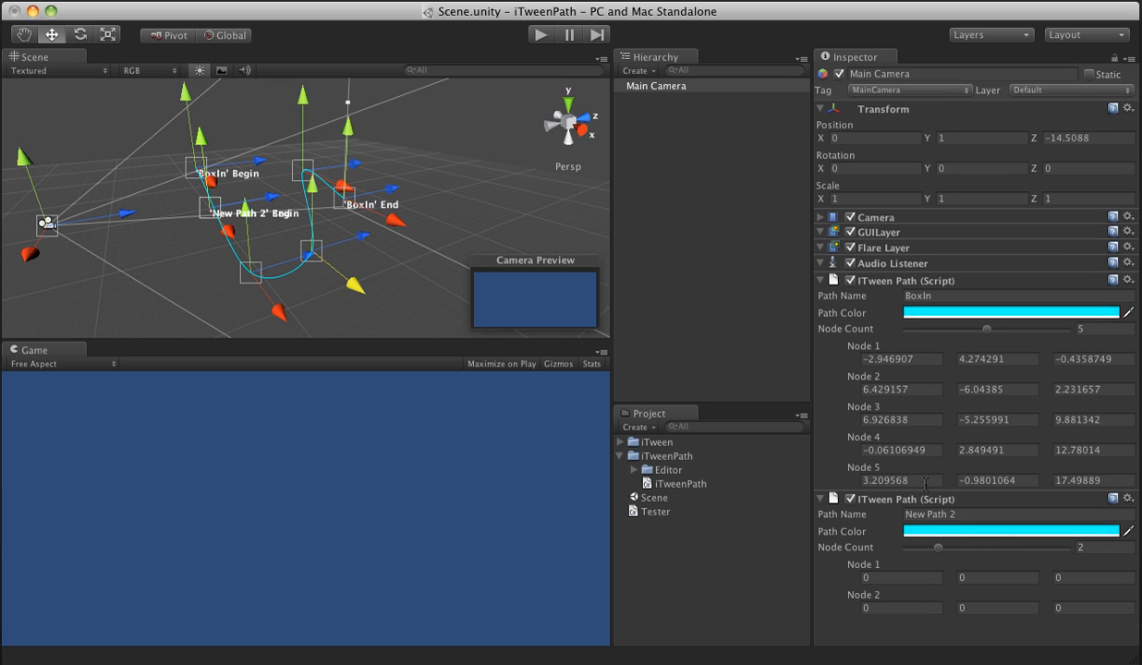
mouse_move(227, 213)
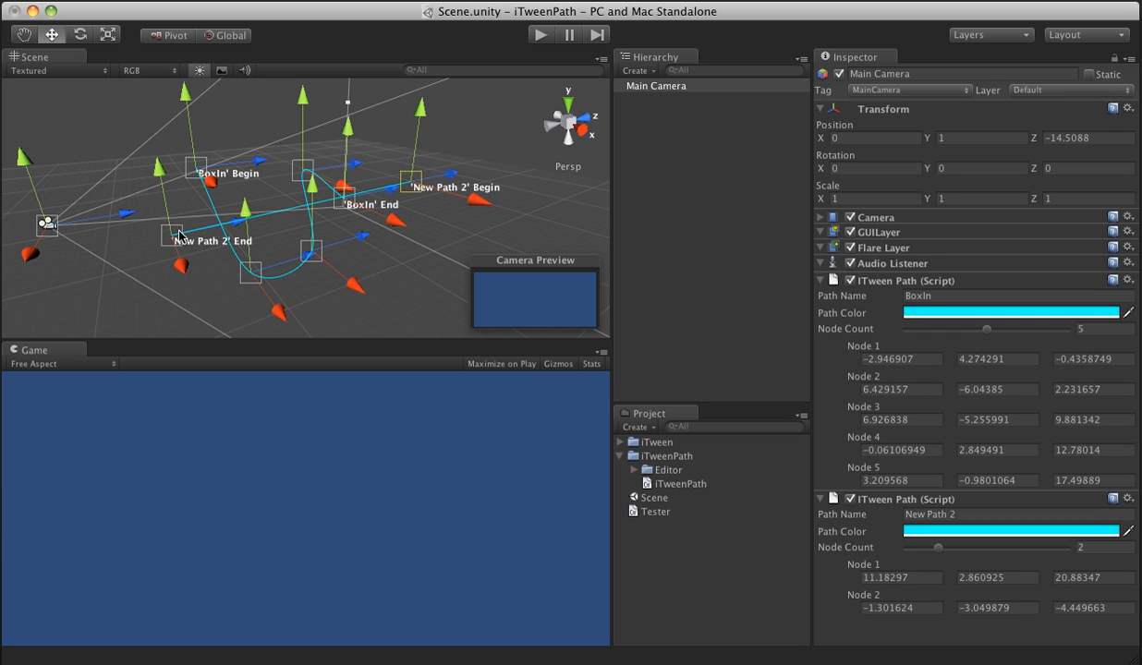
- Drag New Path 2's End node beside its Begin node in the Scene view
left_click_drag(174, 234, 449, 228)
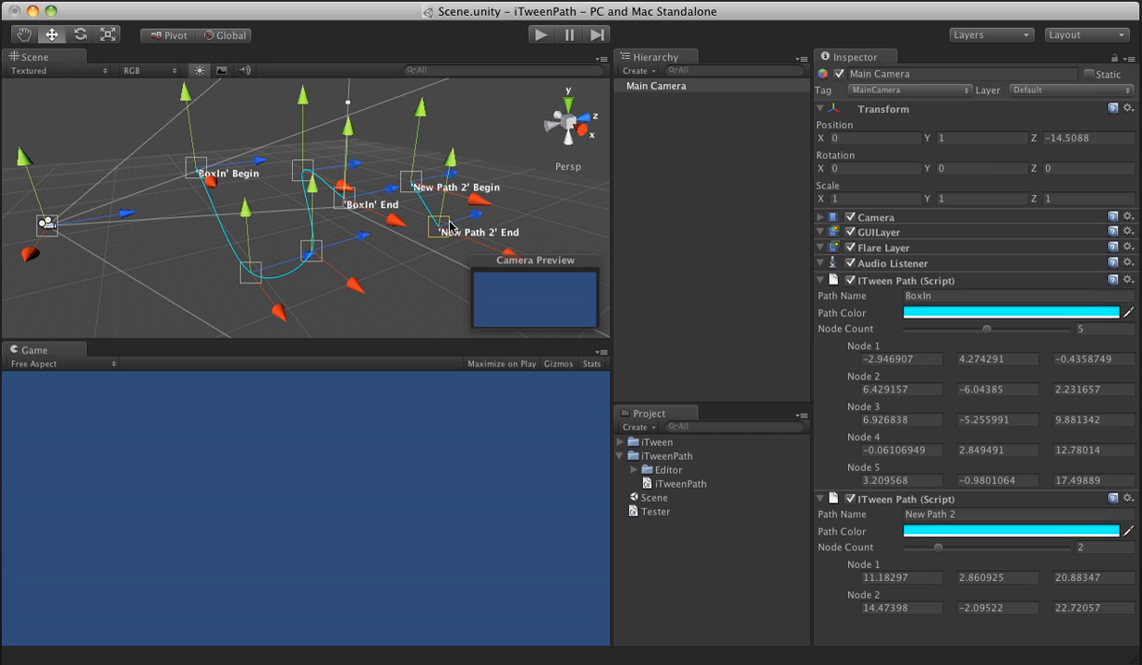
mouse_move(969, 536)
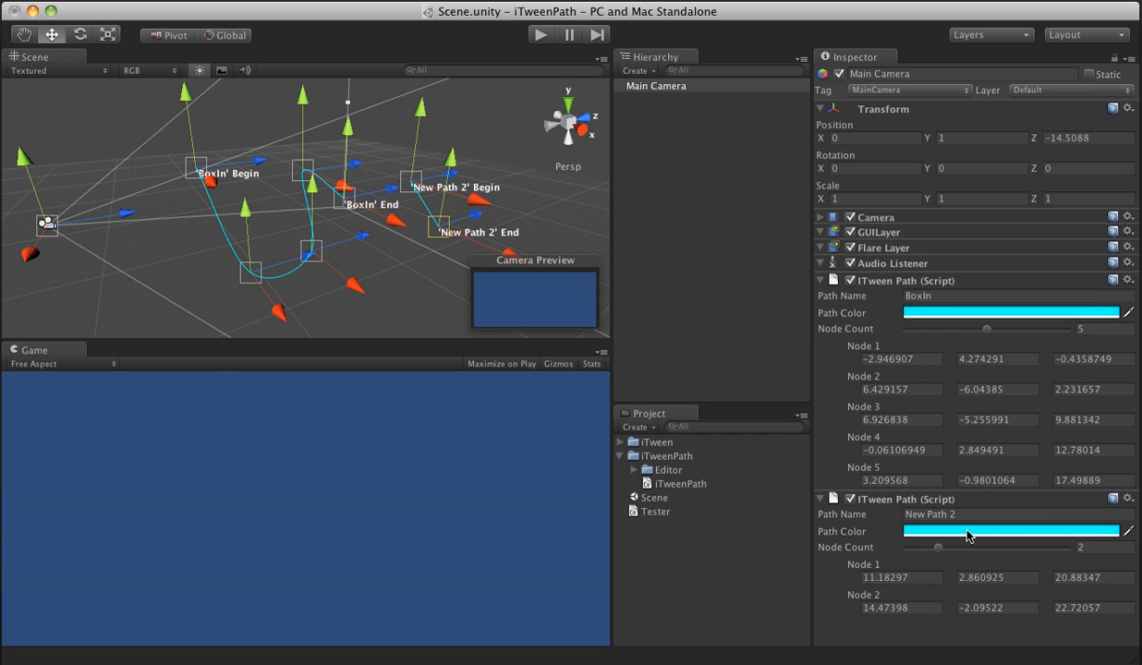
- Set the second iTween Path's Path Color to pink
left_click(1012, 532)
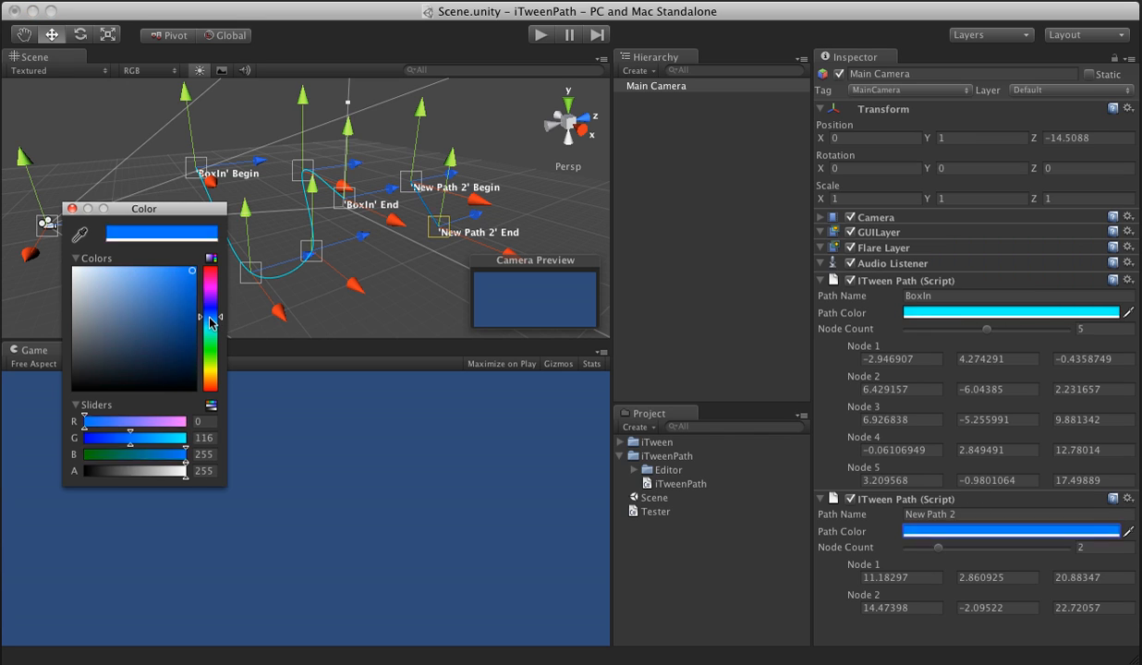
left_click(126, 360)
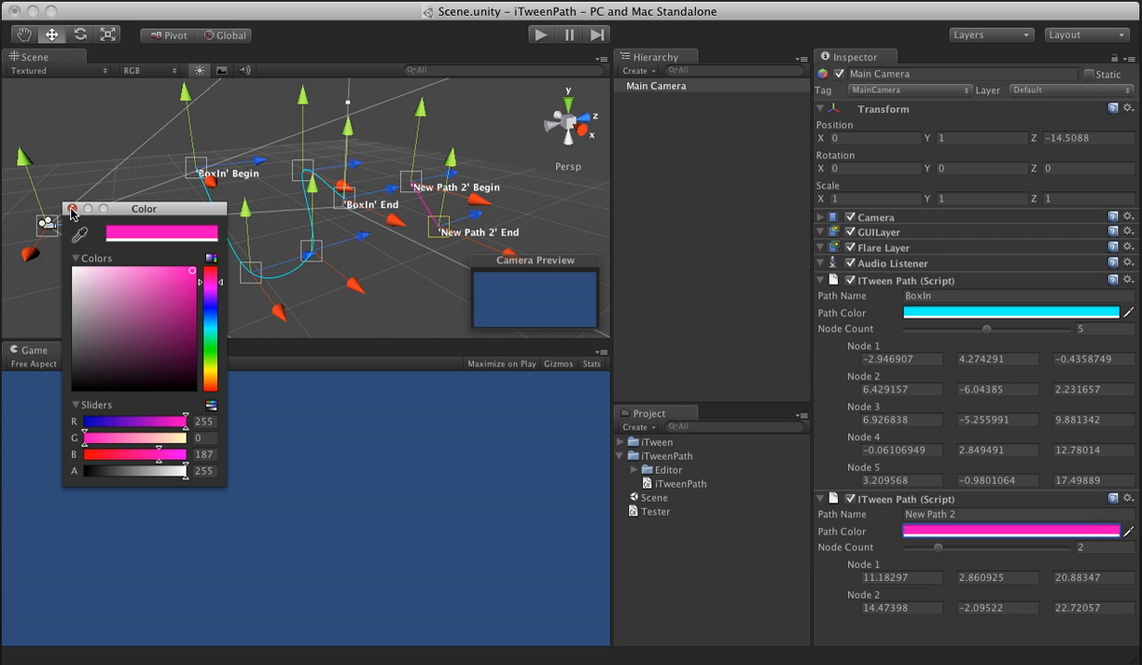
left_click(70, 209)
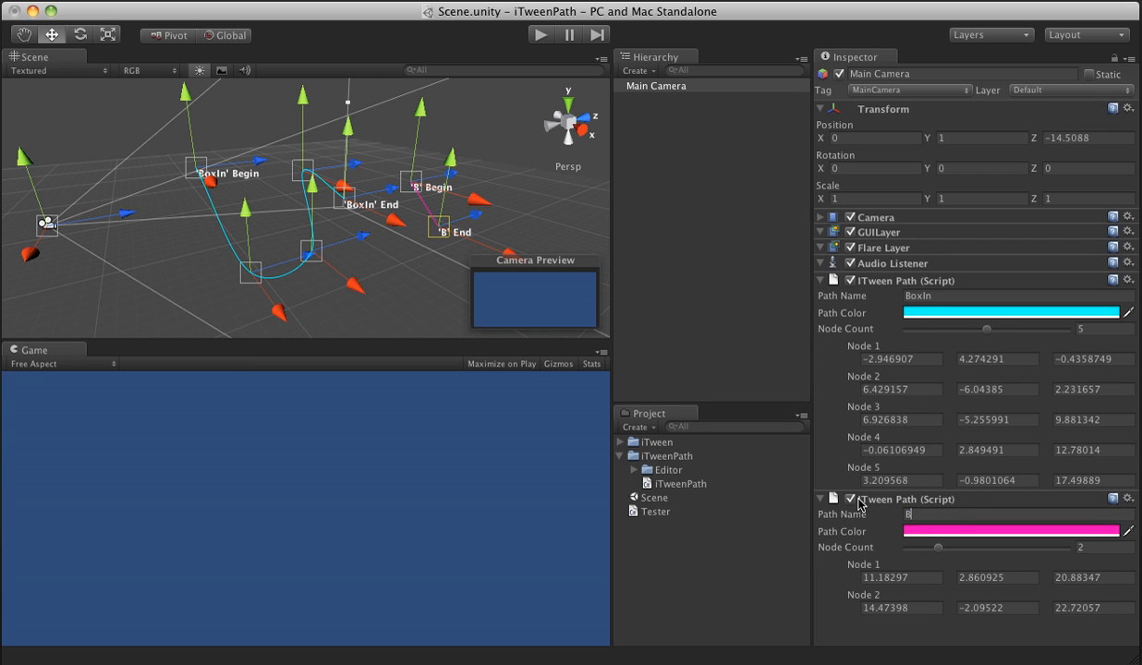
- Enter 'BoxOut' as the second path's Path Name
type("BoxOut")
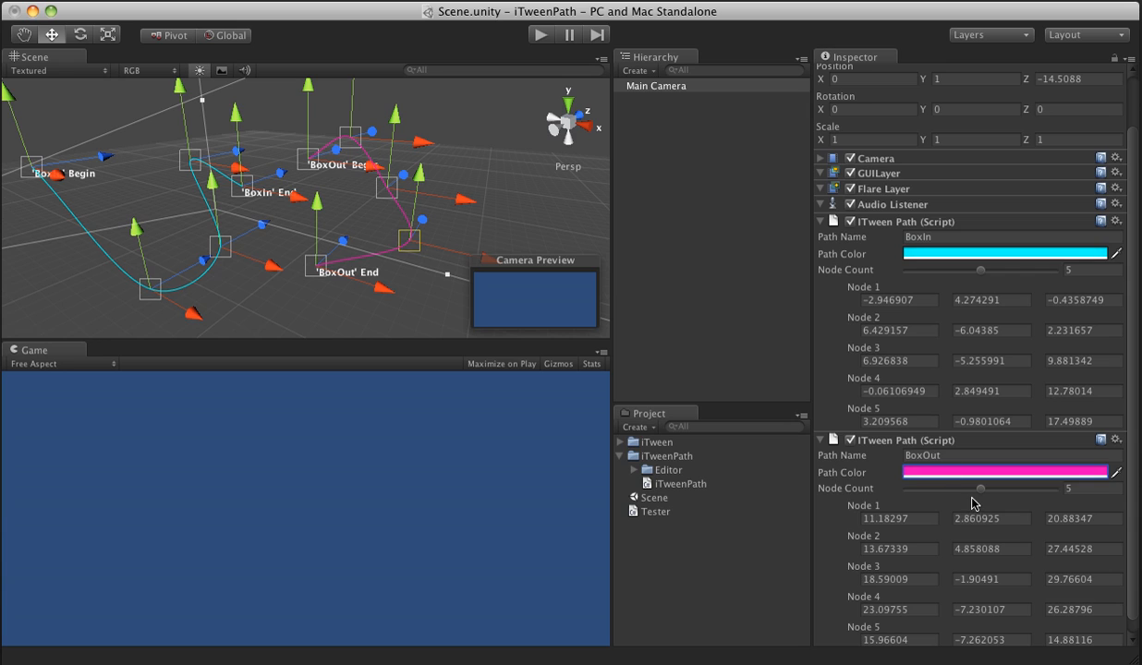
mouse_move(983, 493)
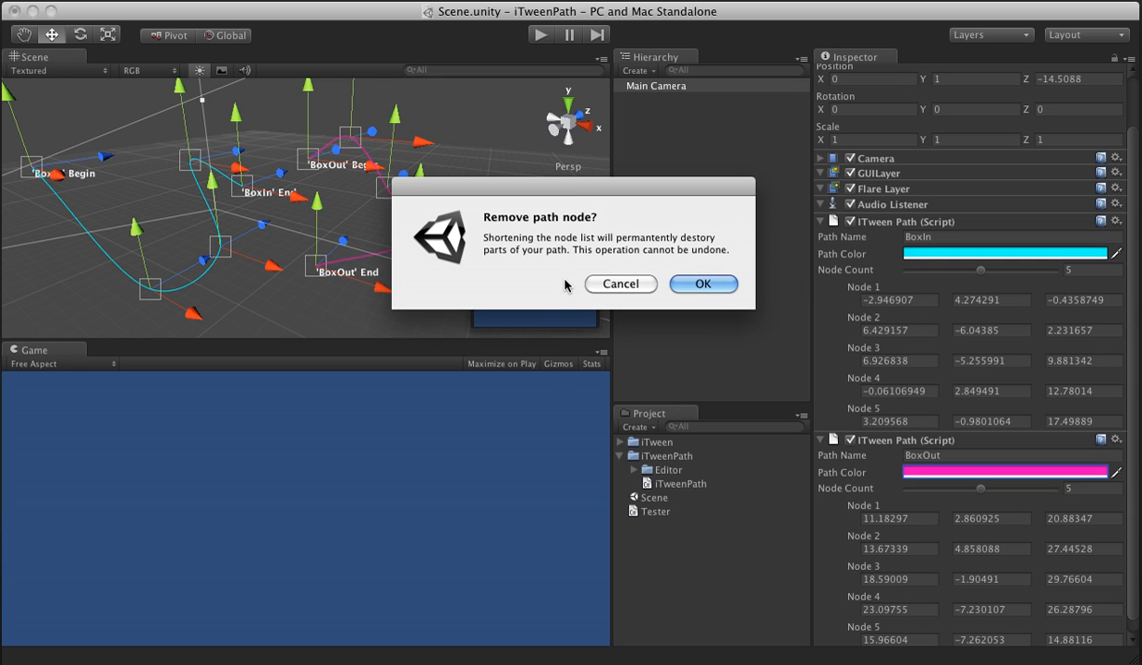
mouse_move(623, 277)
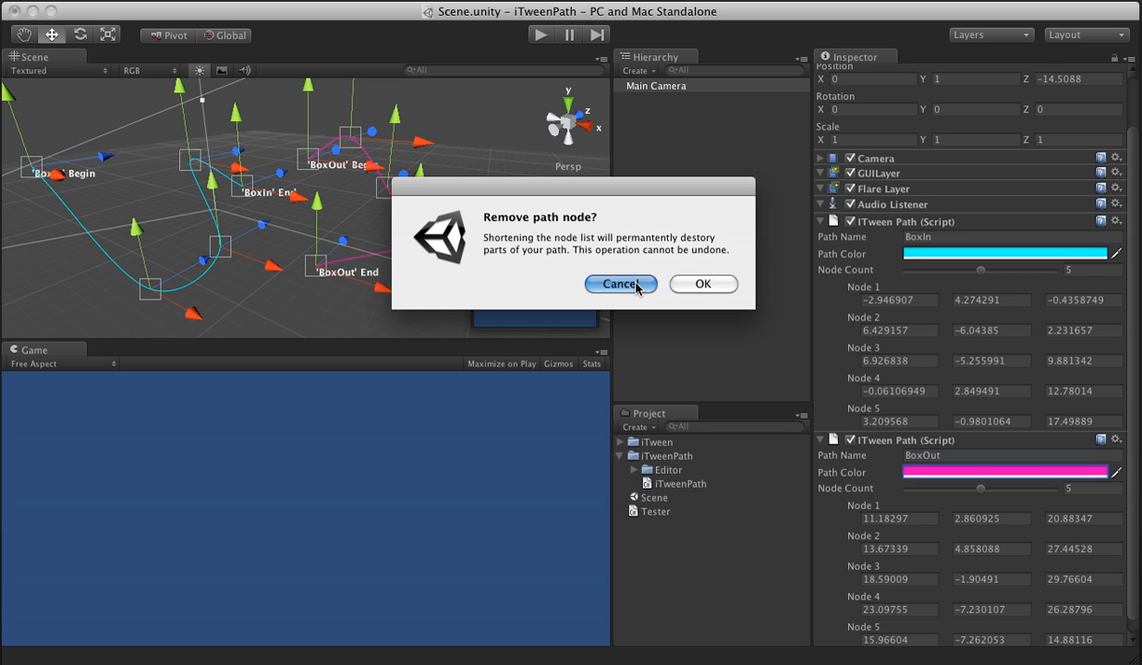
left_click(621, 284)
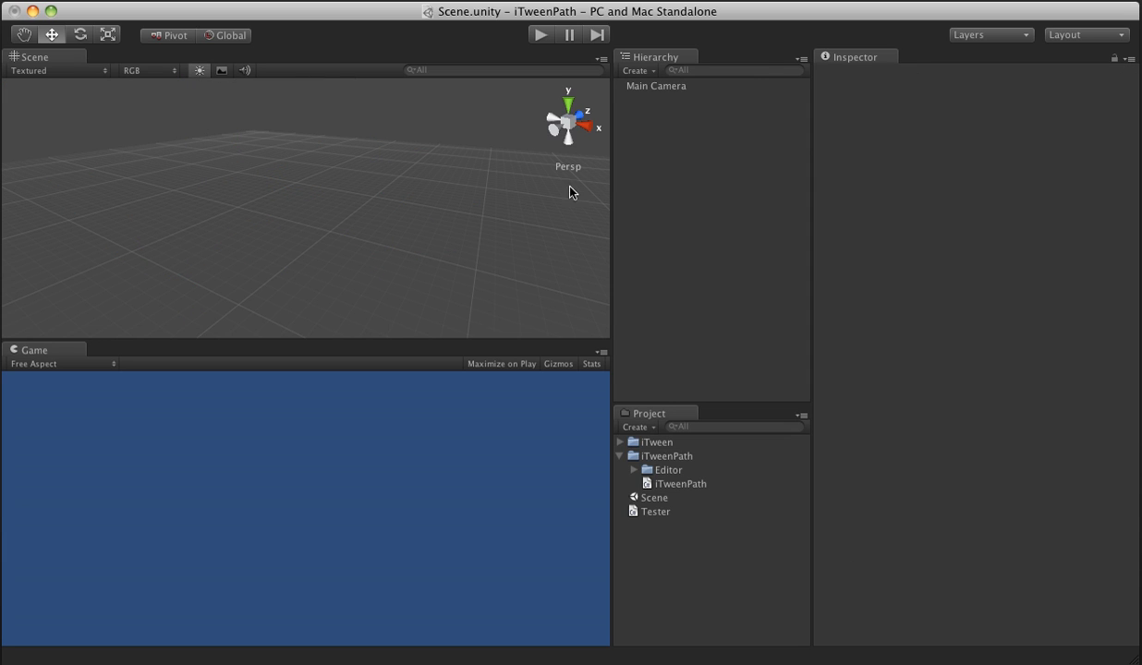
- Create a Cube and set its Transform Position to 0, 0, 0
left_click(653, 85)
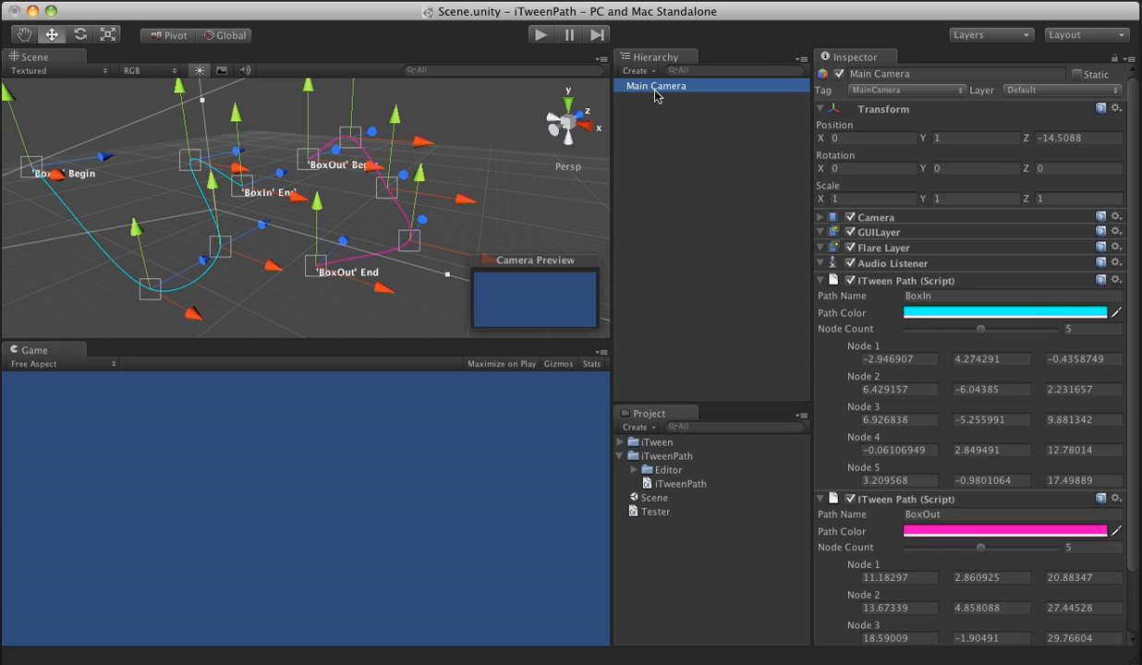
scroll("down", 3)
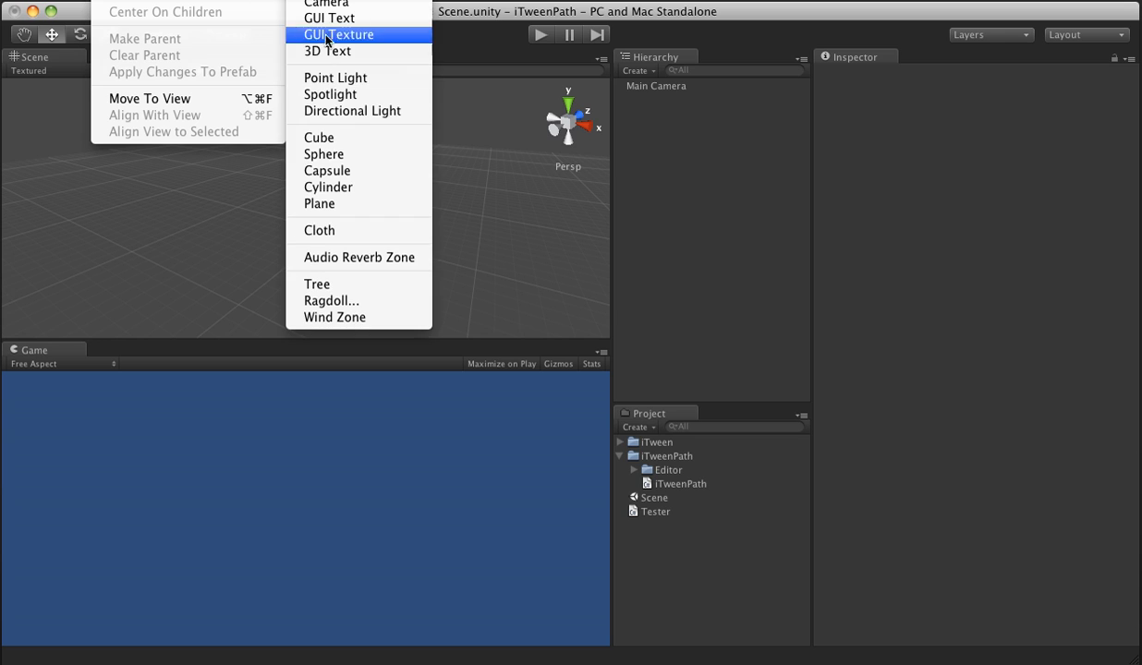
left_click(318, 137)
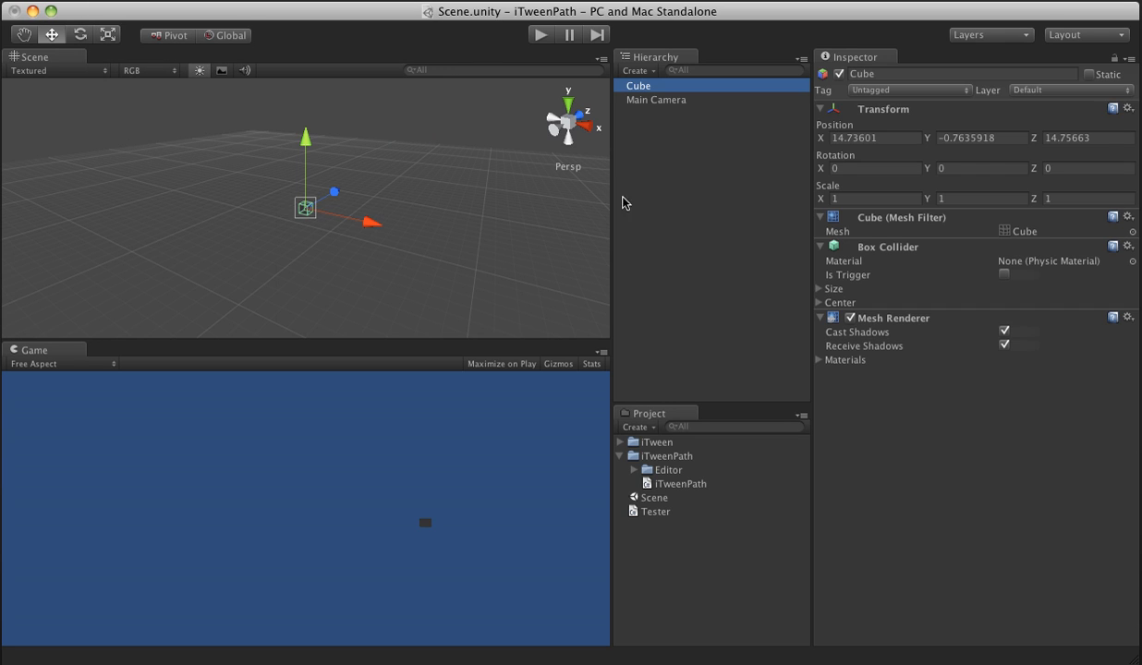
double_click(868, 137)
type("0")
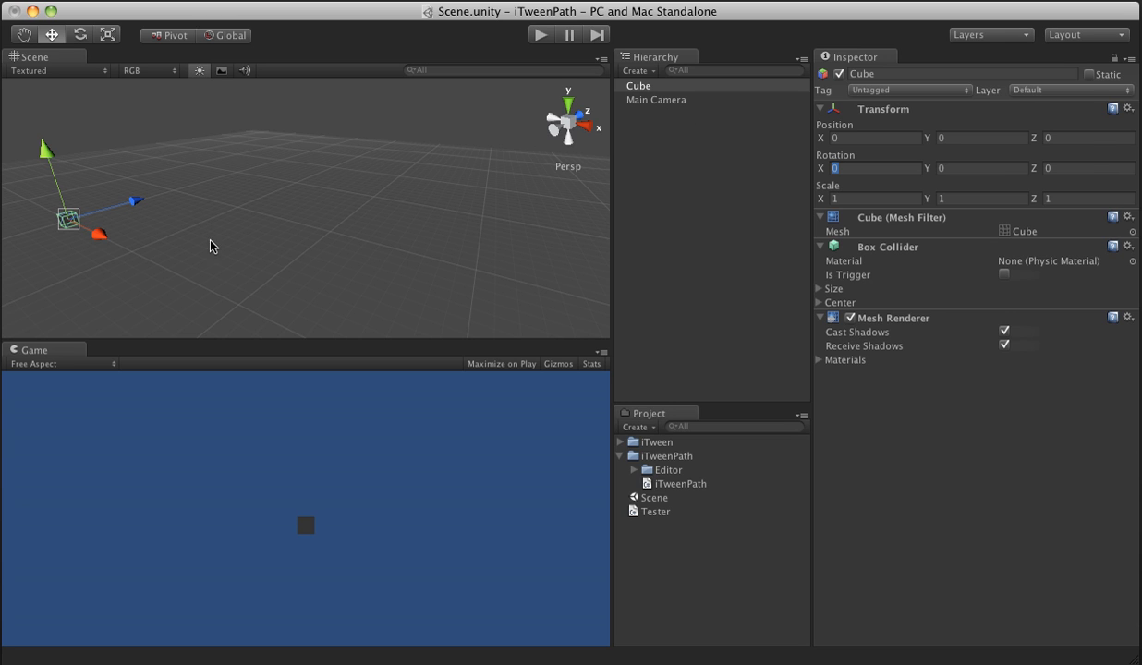
left_click(639, 85)
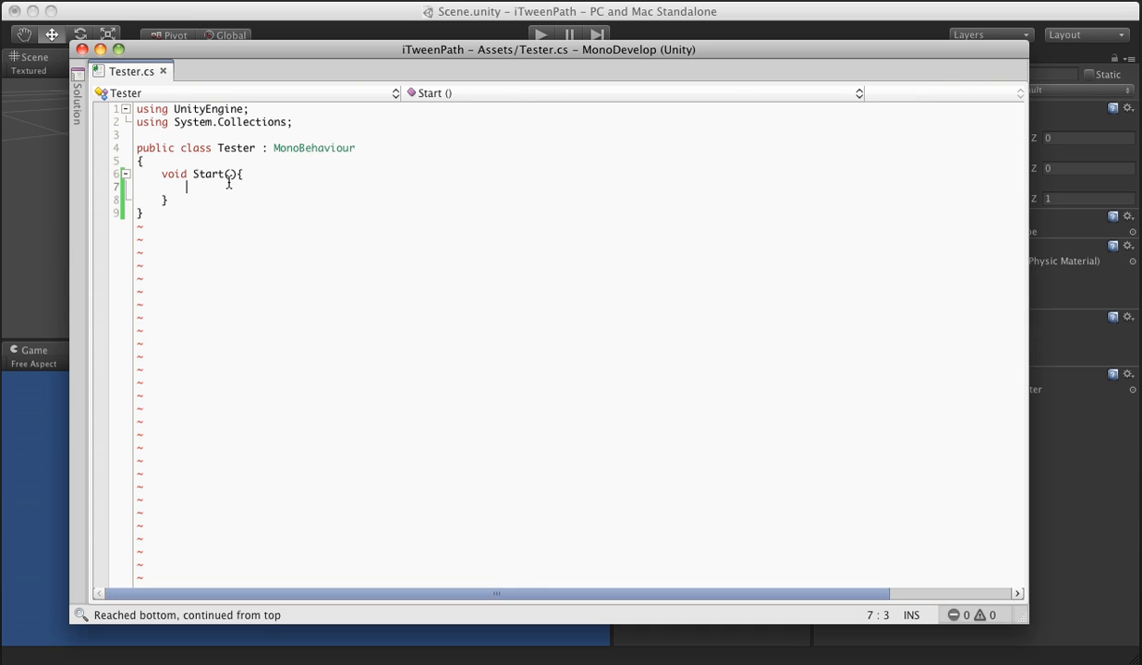
- Type iTween.MoveTo(gameObject, iTween.Hash("path")) into Tester's Start method
type("iTween.")
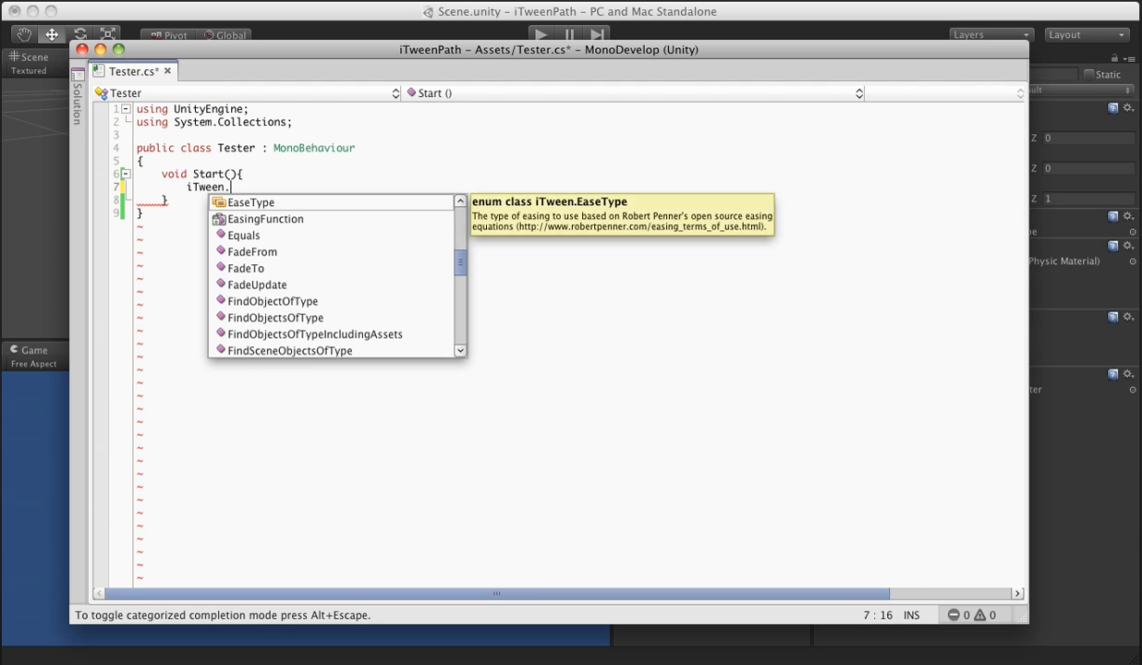
type("MoveTo")
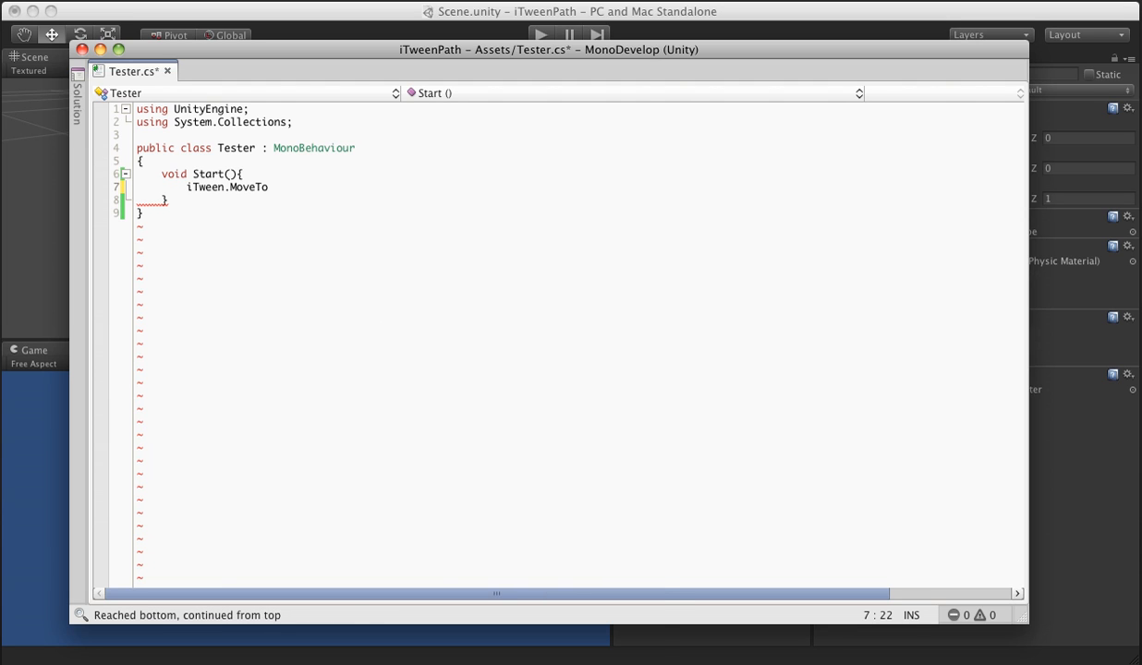
type("(gameObject, iTween")
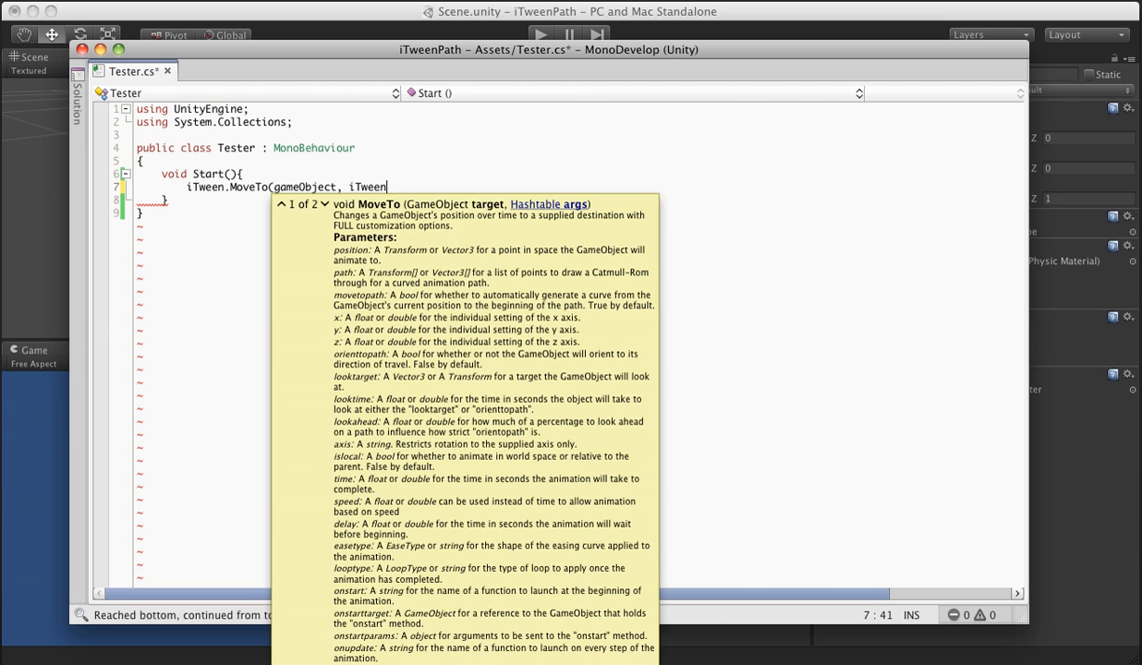
type(".Hash());")
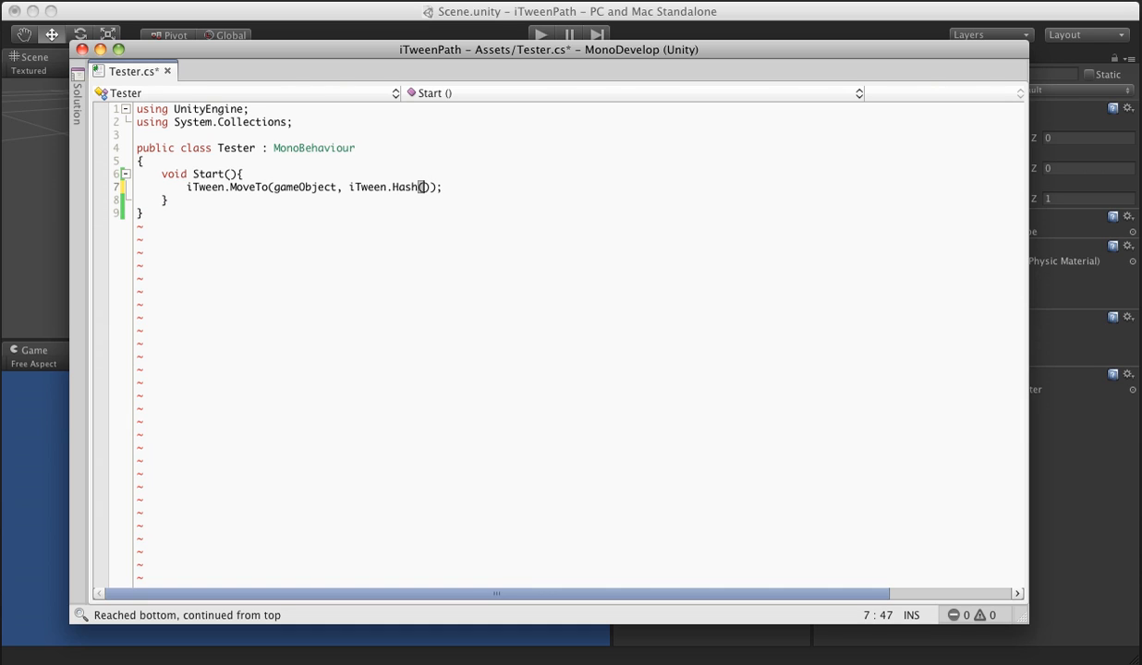
type("\"path\"")
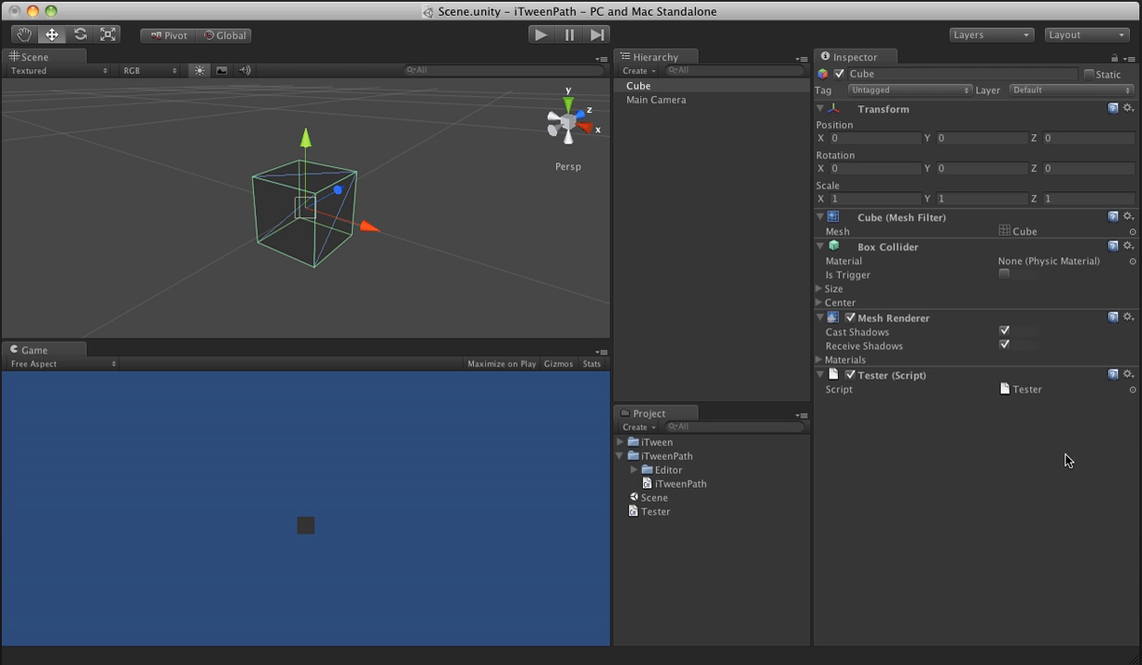
left_click(656, 100)
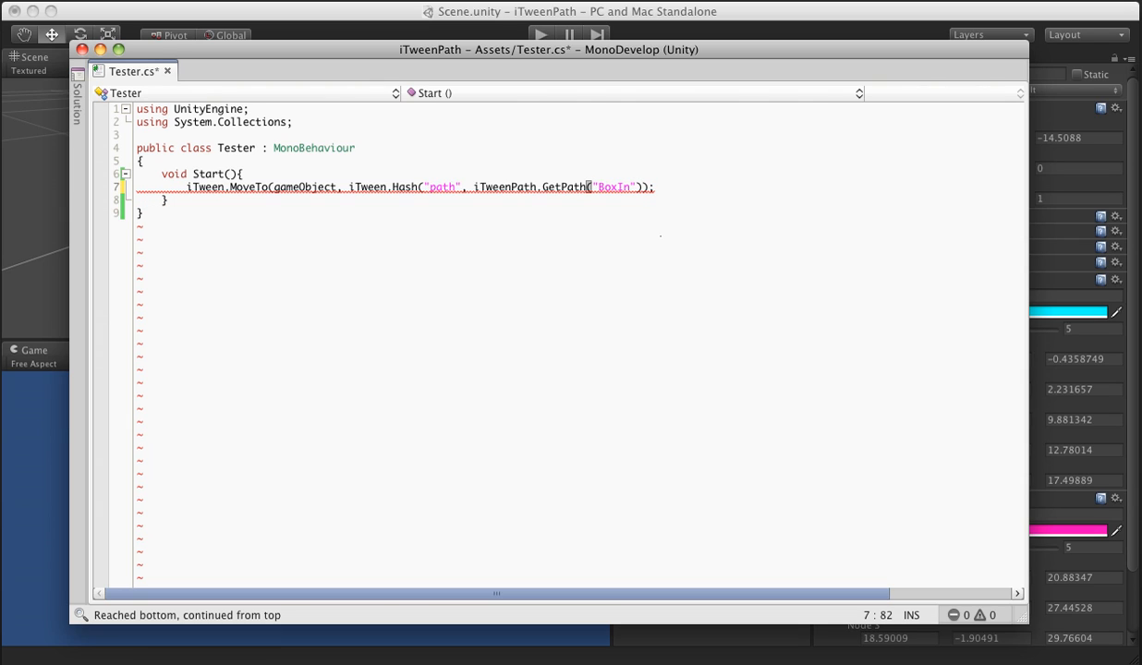
- Add "time", 5 to the MoveTo Hash arguments
type(", \"time\")")
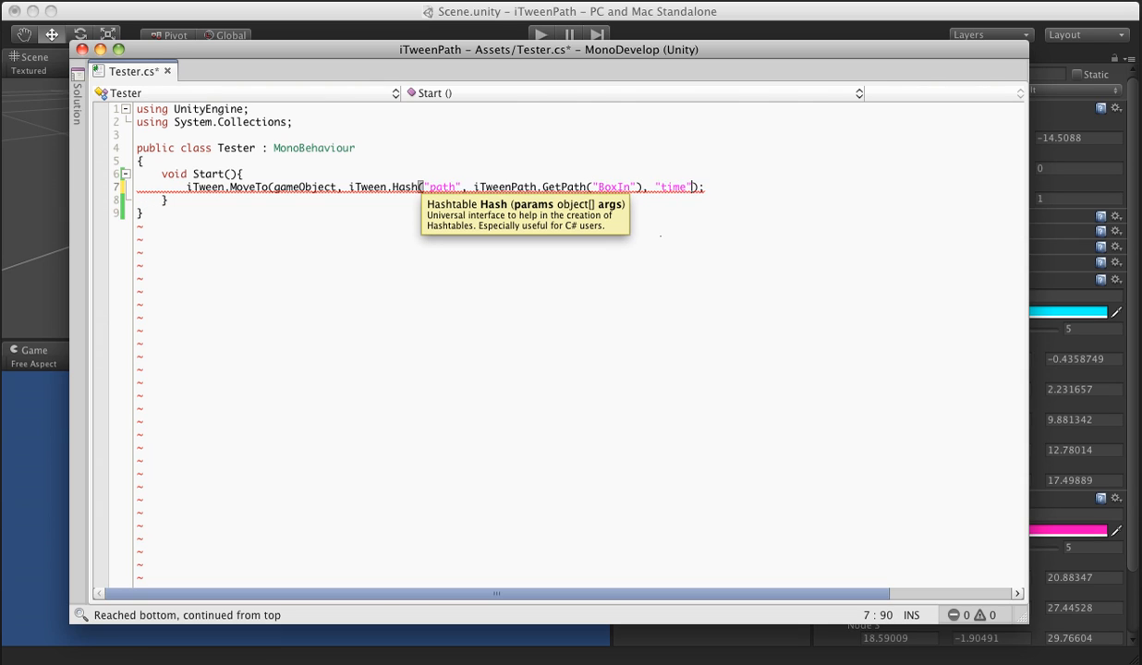
type(", 5")
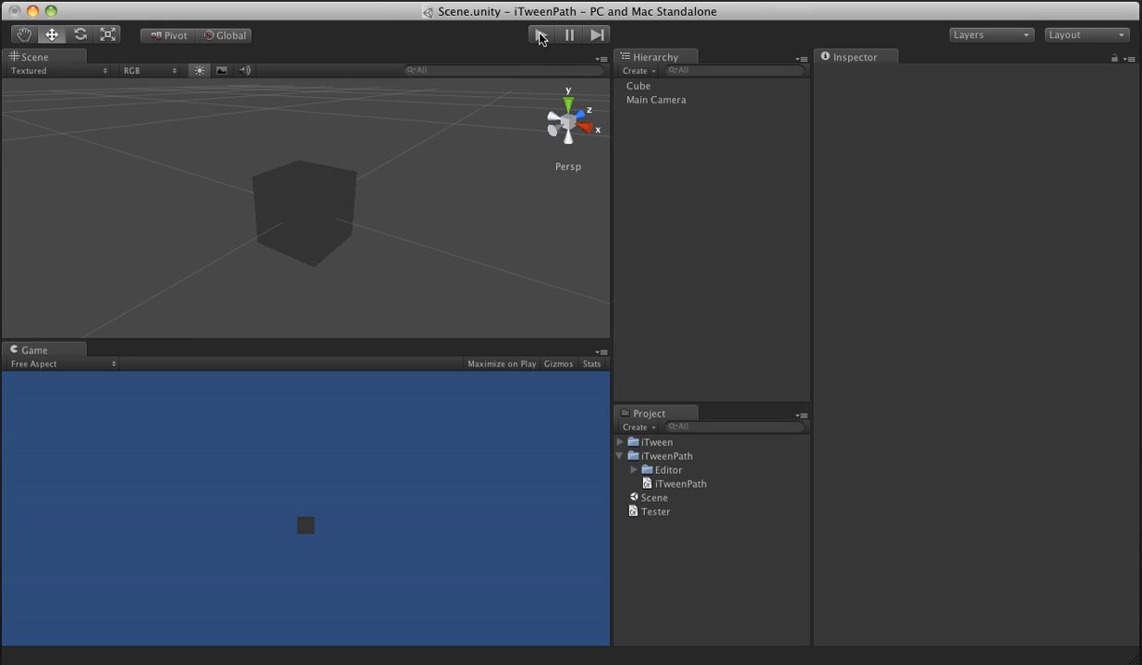
left_click(539, 35)
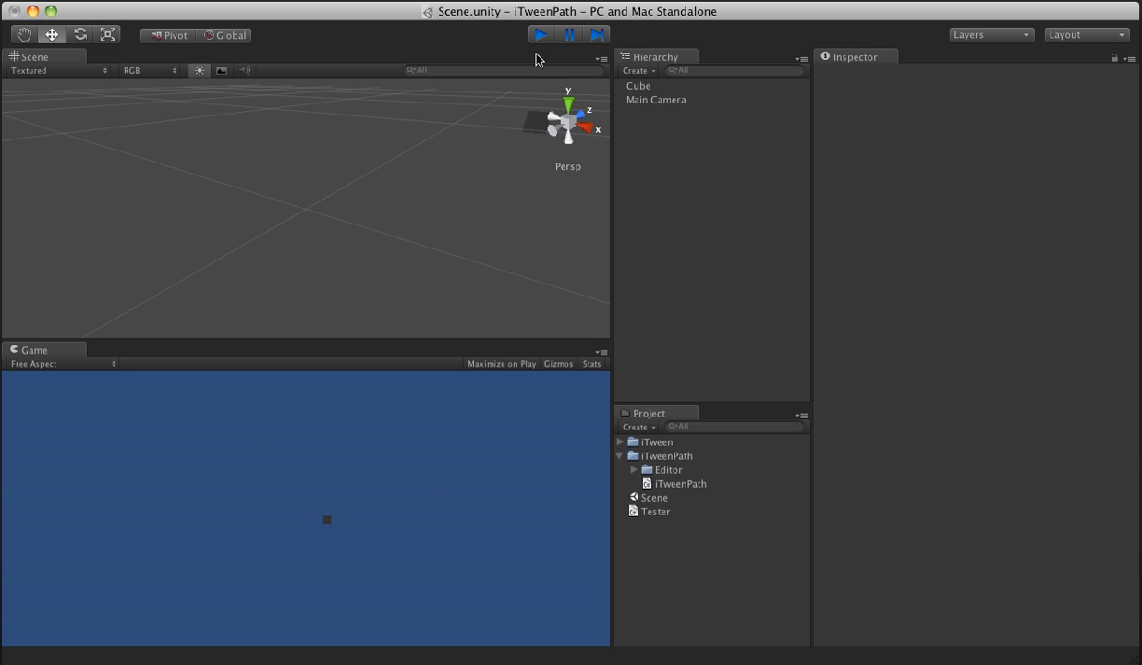
left_click(539, 35)
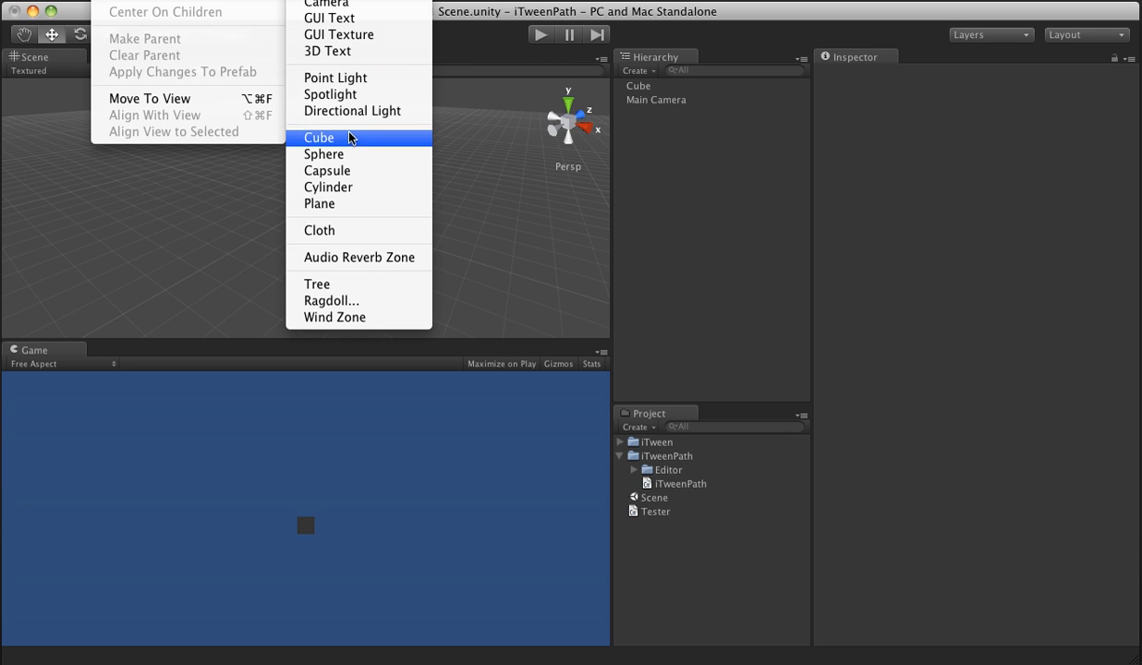
- Add a Directional Light, then play, stop and replay the scene with Main Camera selected
left_click(352, 110)
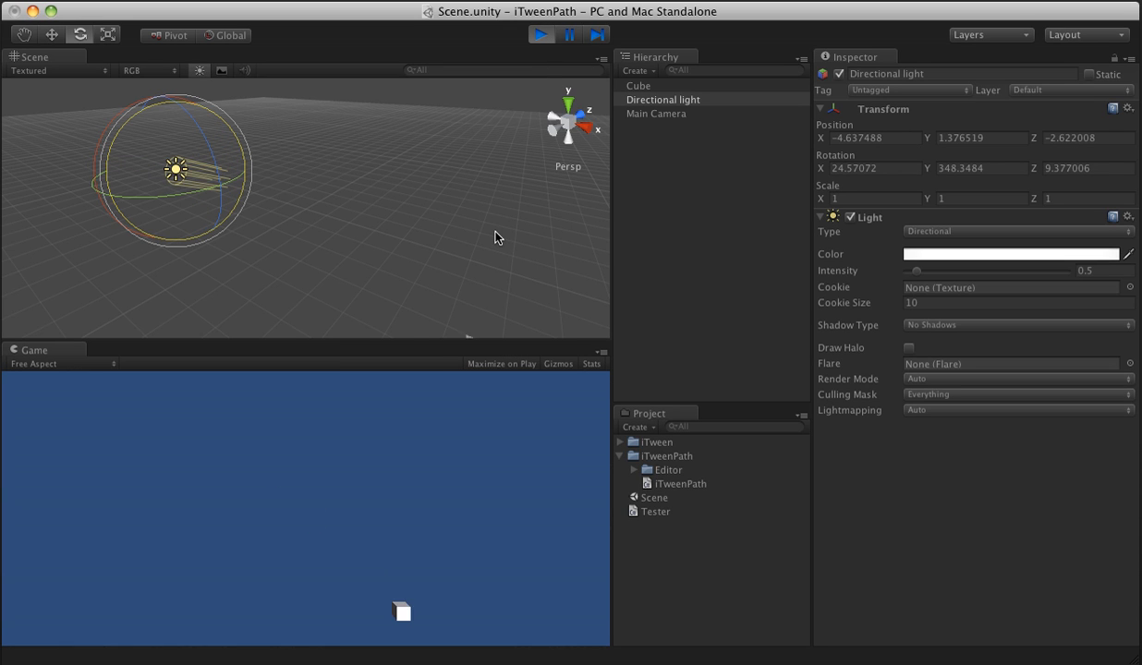
left_click(537, 35)
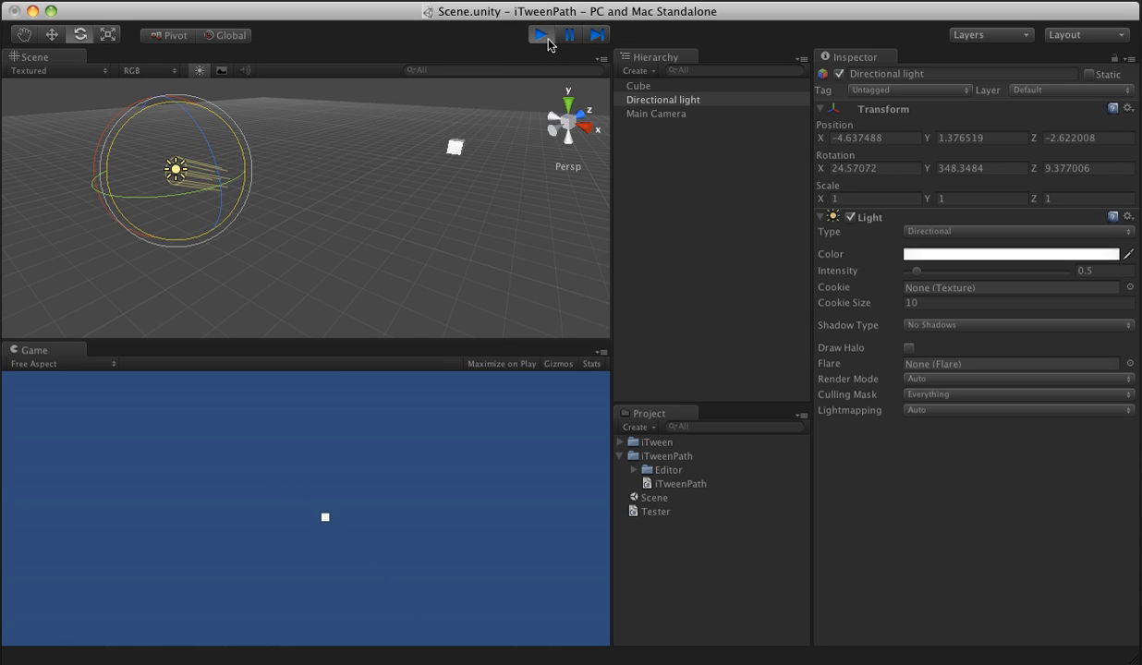
left_click(536, 34)
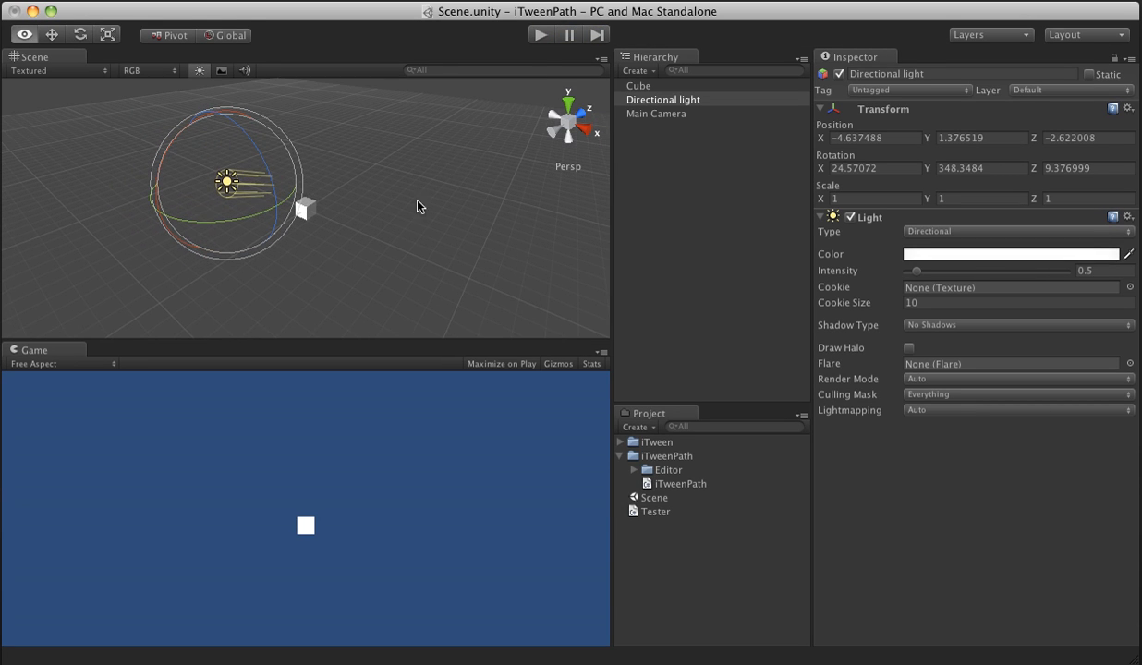
left_click(656, 113)
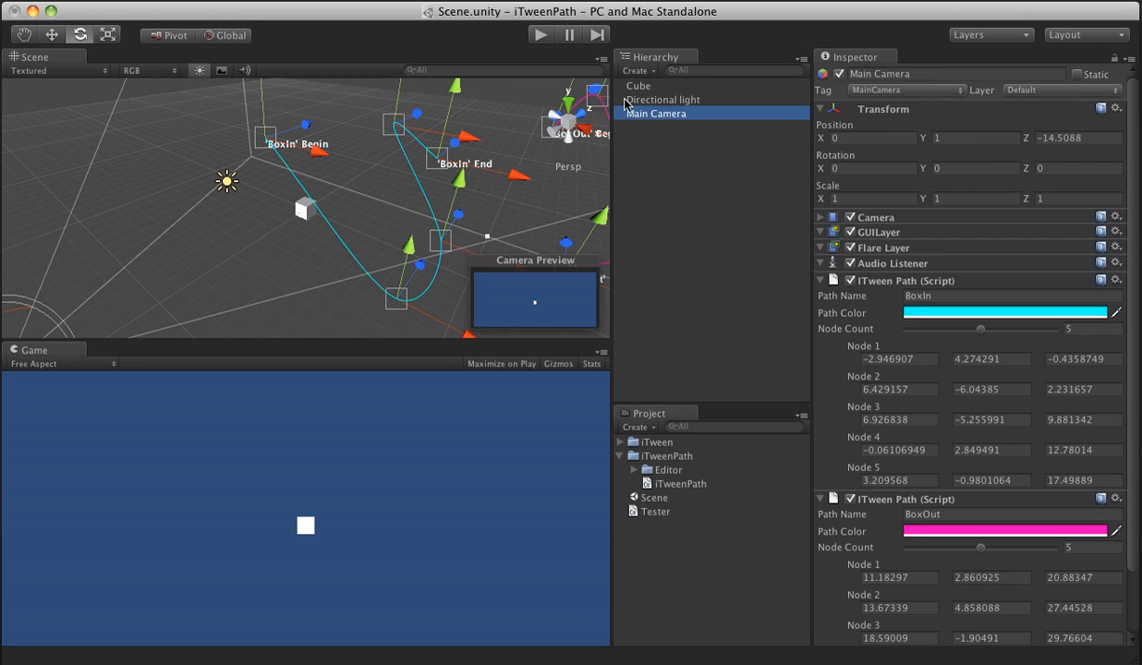
left_click(538, 36)
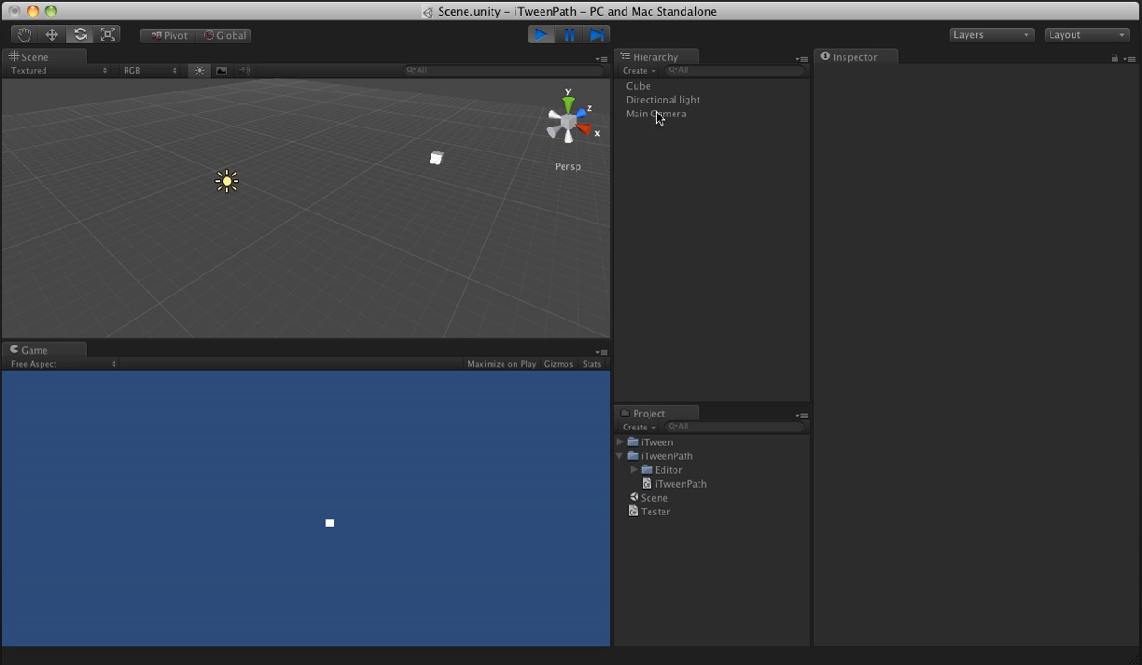
- Stop Play mode, replay the cube's path movement once, then stop the test run
left_click(538, 34)
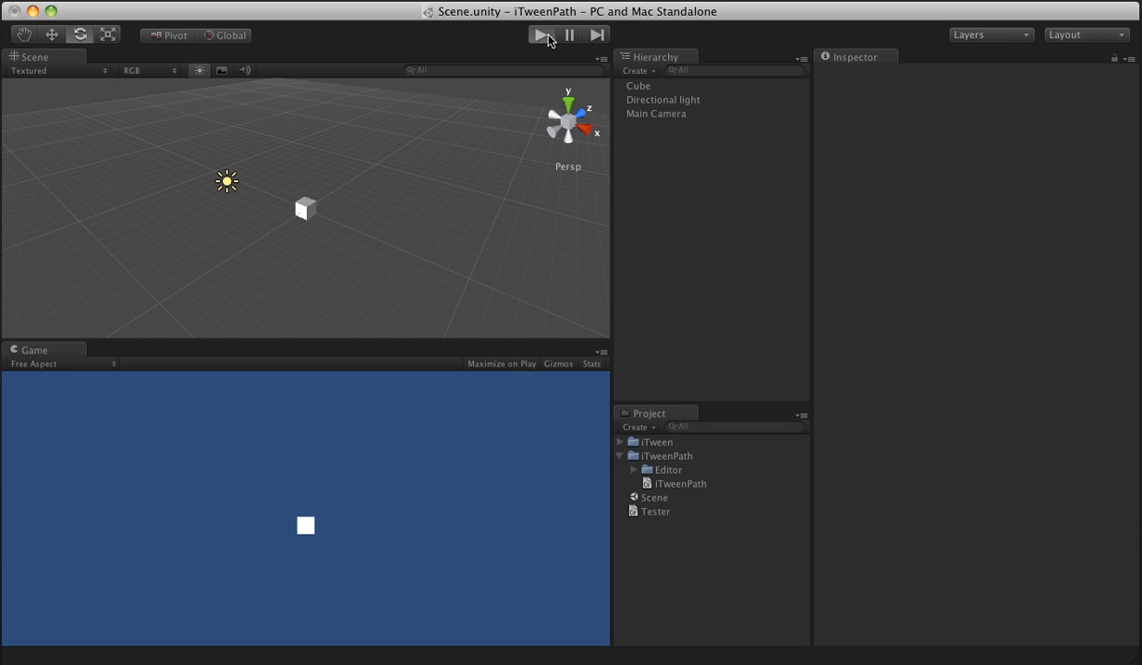
left_click(536, 38)
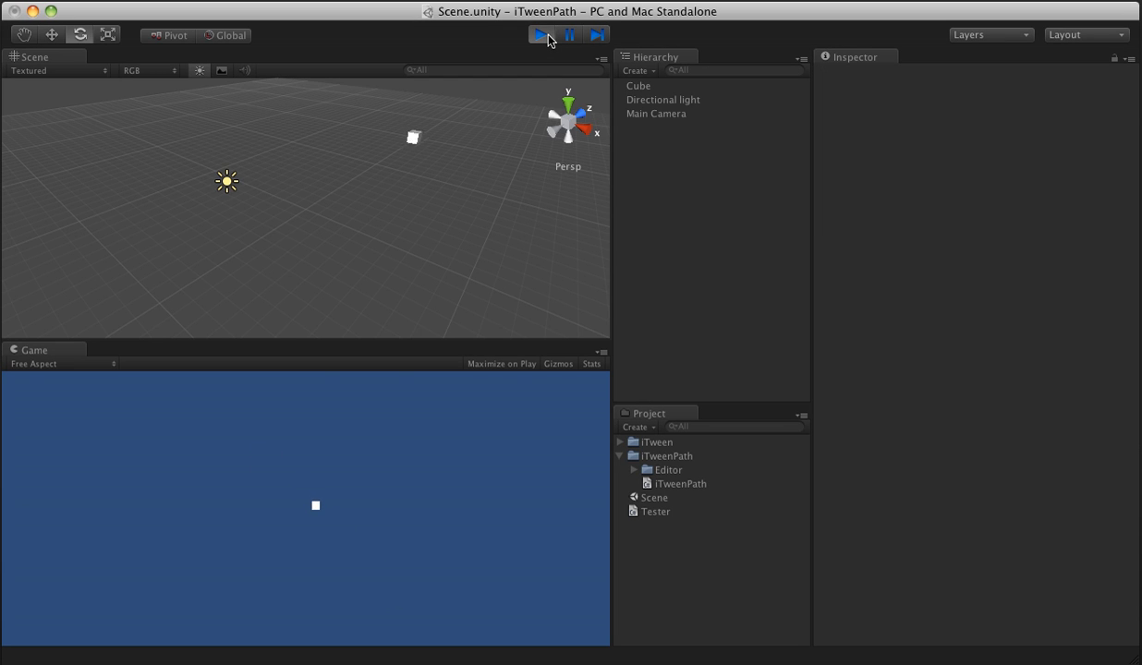
left_click(537, 36)
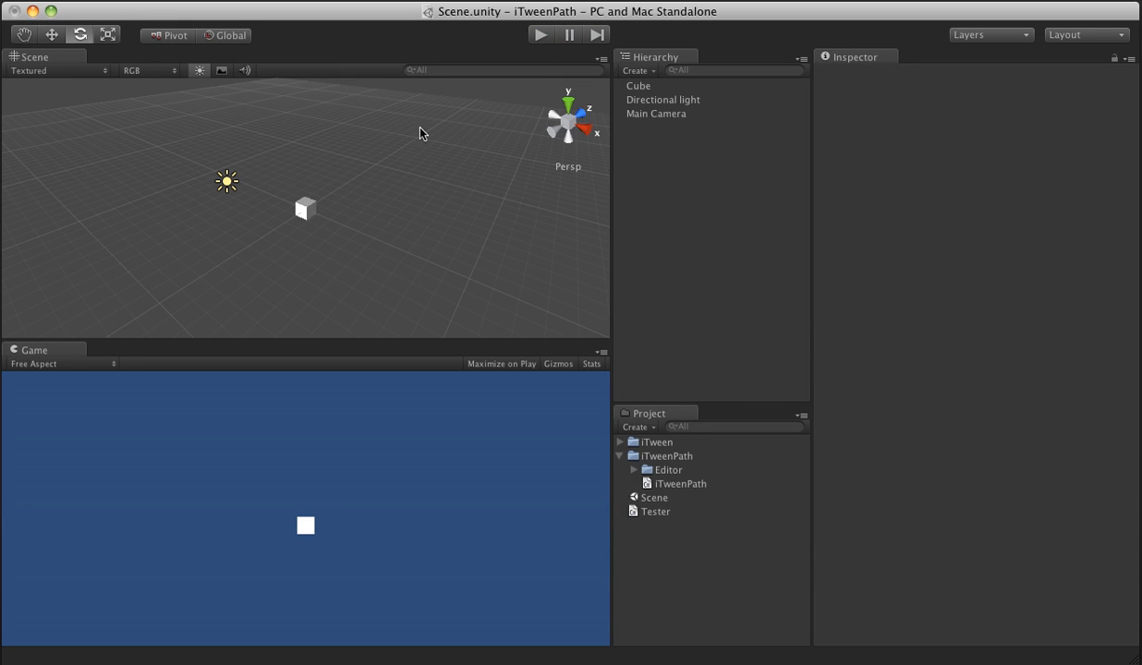
left_click(656, 112)
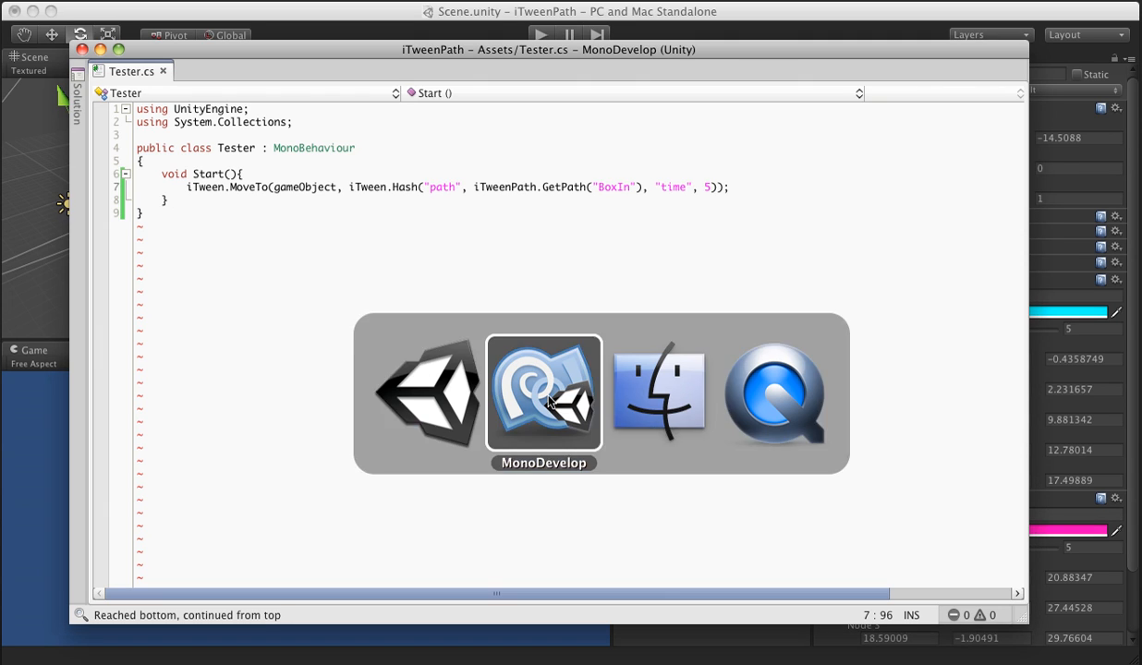
- Replace BoxIn with BoxOut in the GetPath call and test-run the scene once
double_click(542, 186)
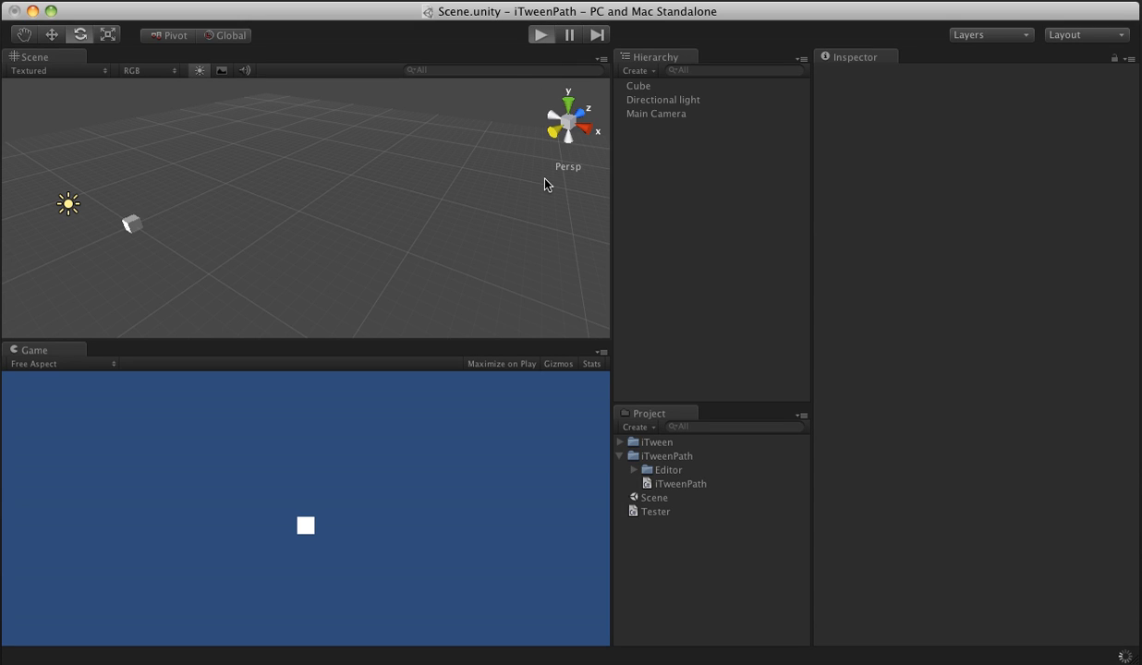
left_click(537, 35)
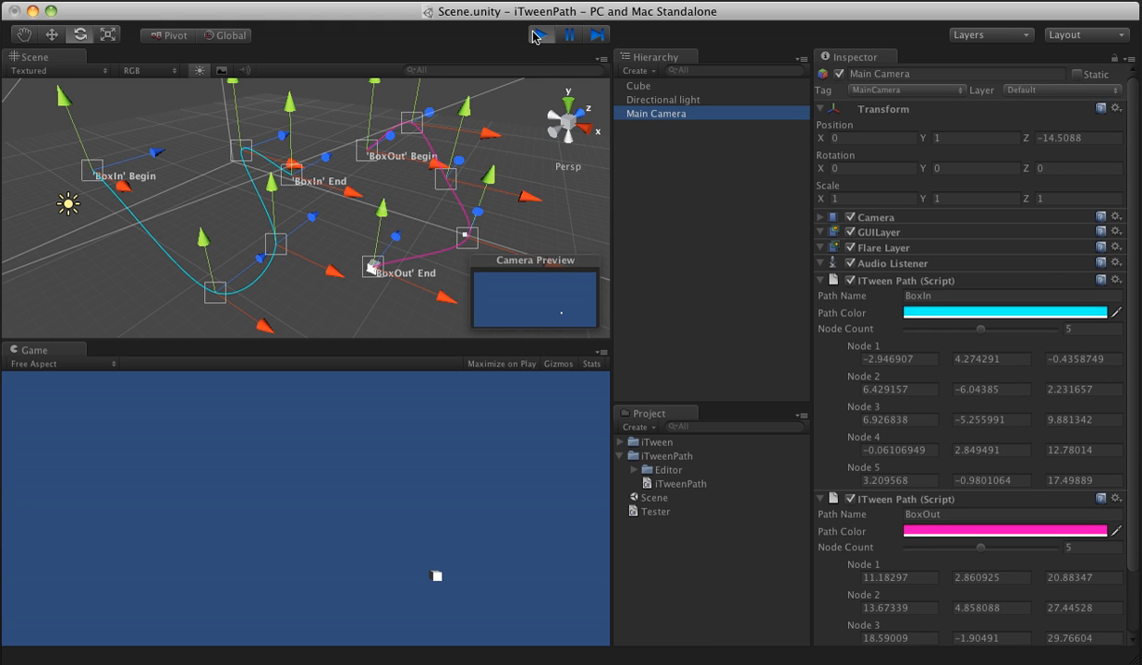
left_click(537, 36)
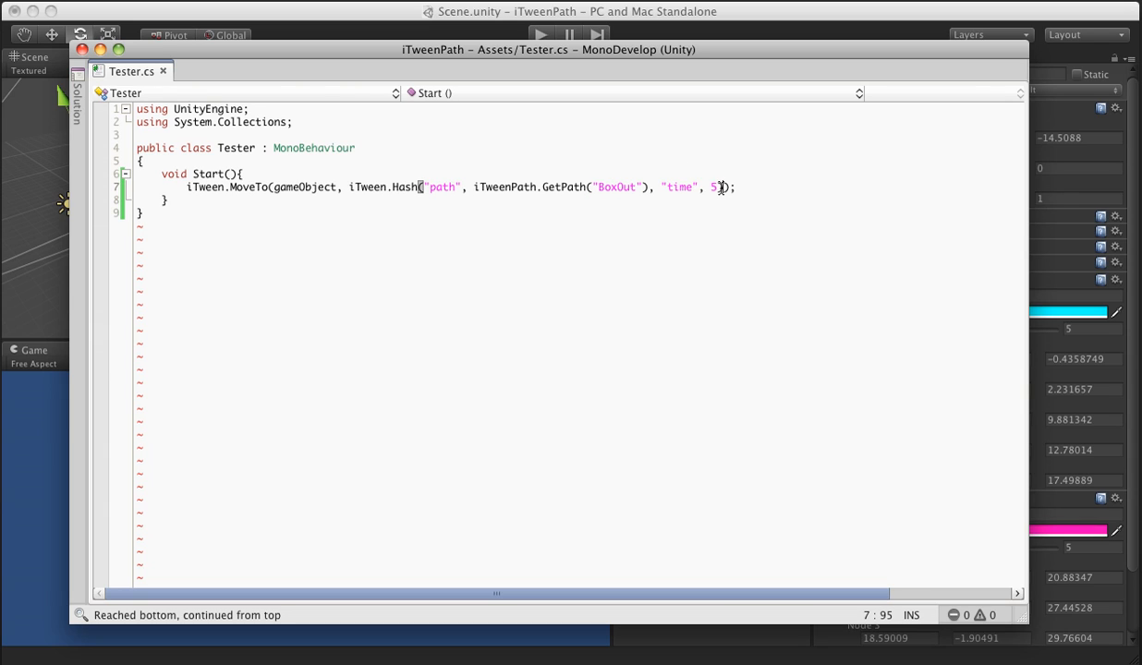
- Add "easetype", iTween.EaseType.easeInOutSine to the MoveTo Hash after time 5
type("\"; \"")
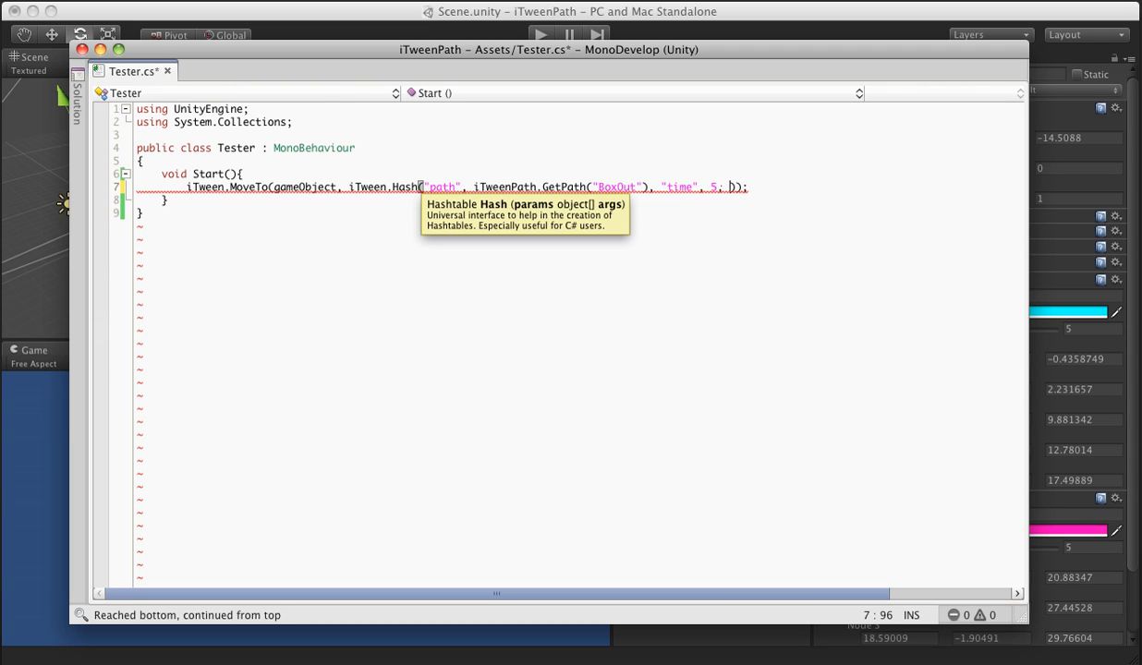
type("\"ease\"")
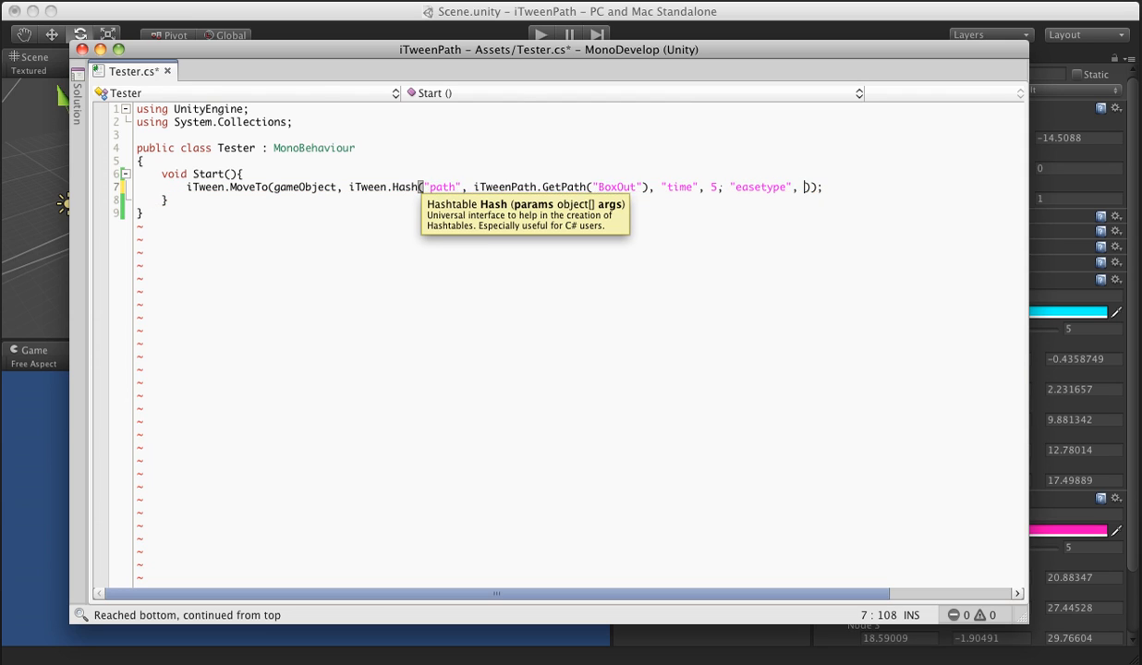
type("iTween.")
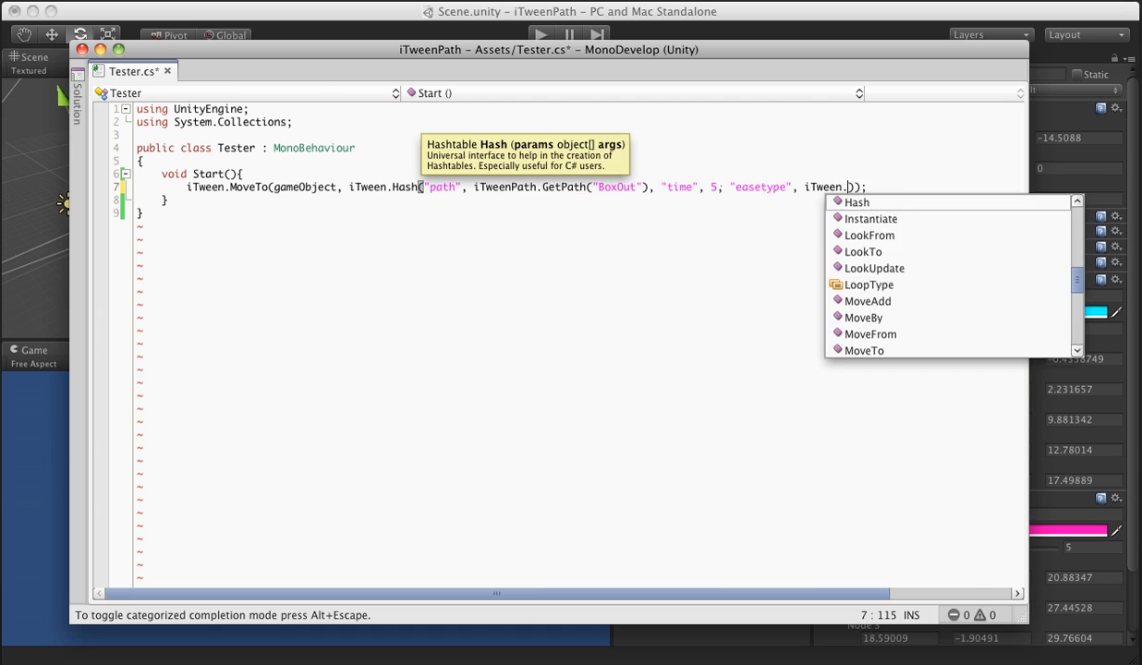
type("EaseType")
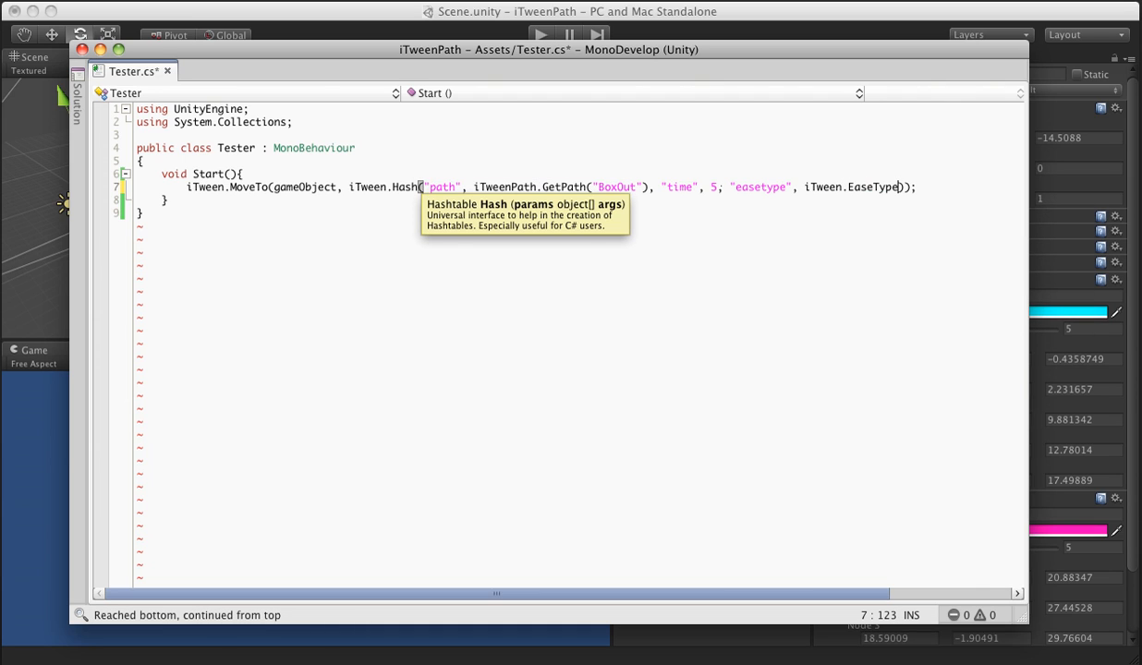
type("easeInOutSine")
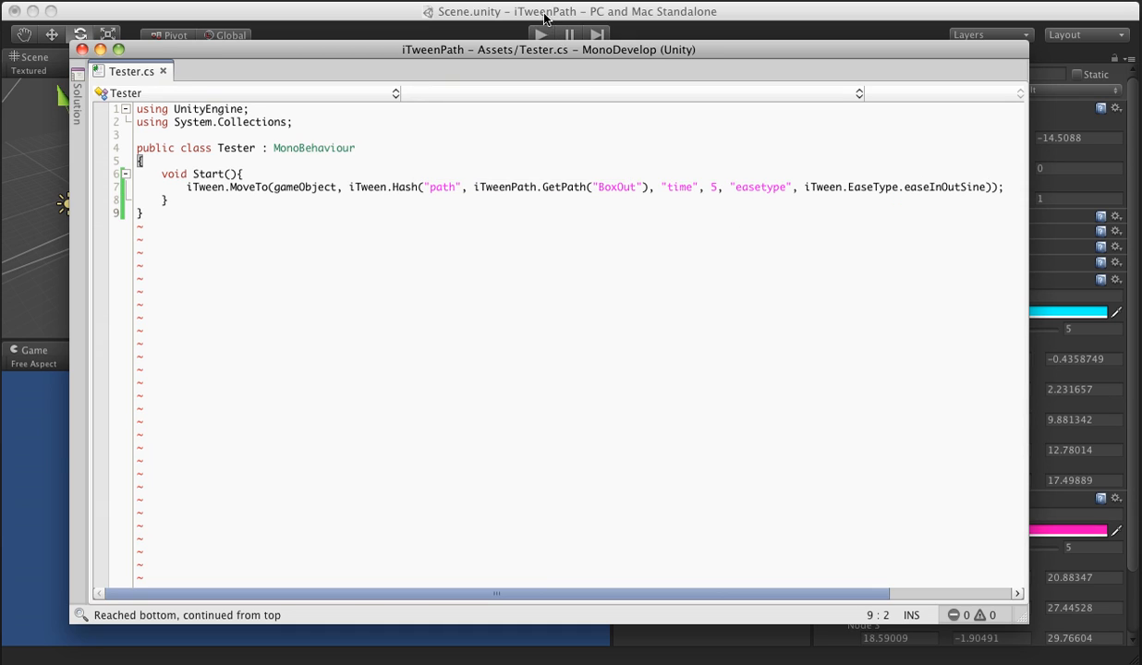
- Play the scene in Unity and select Cube, then Main Camera, while it runs
left_click(544, 11)
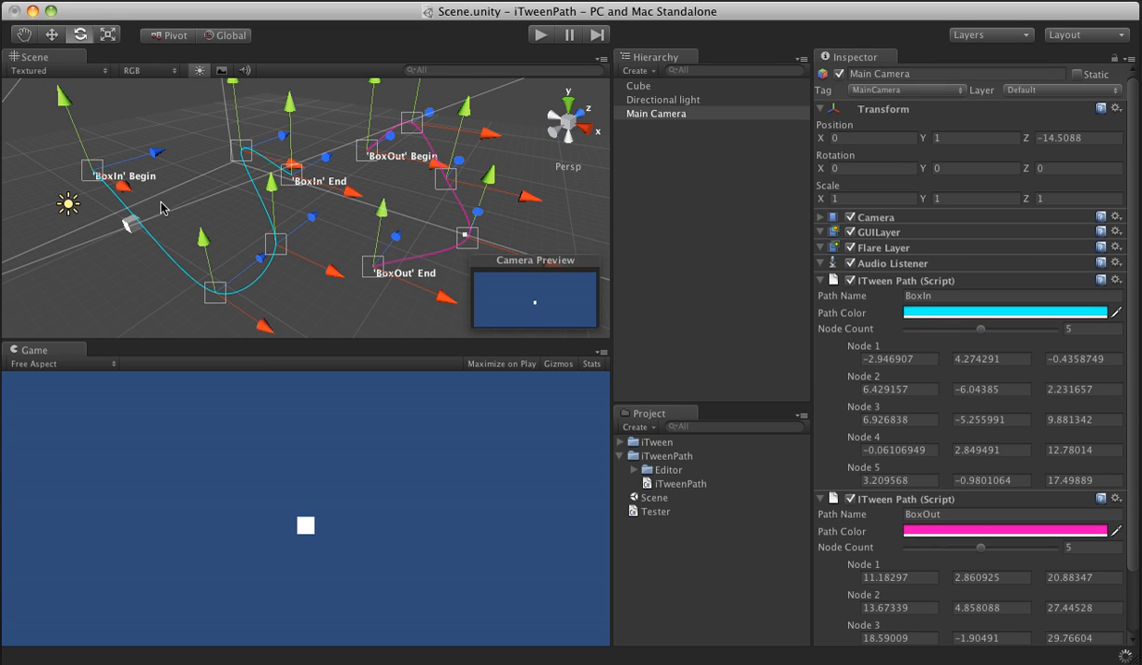
left_click(638, 85)
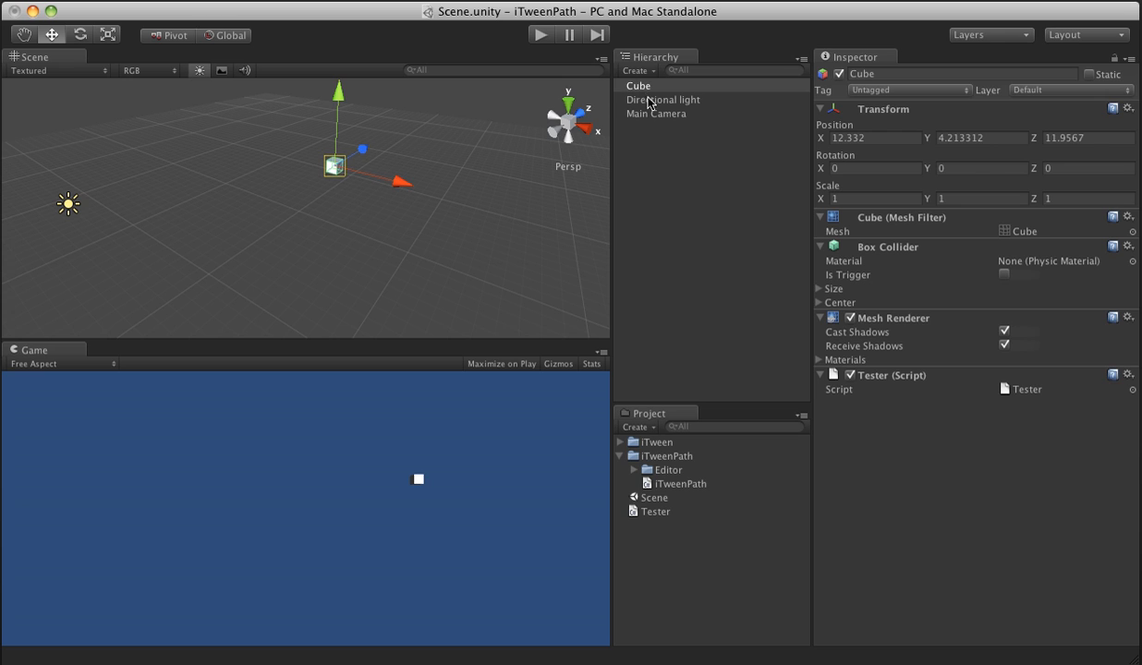
left_click(656, 113)
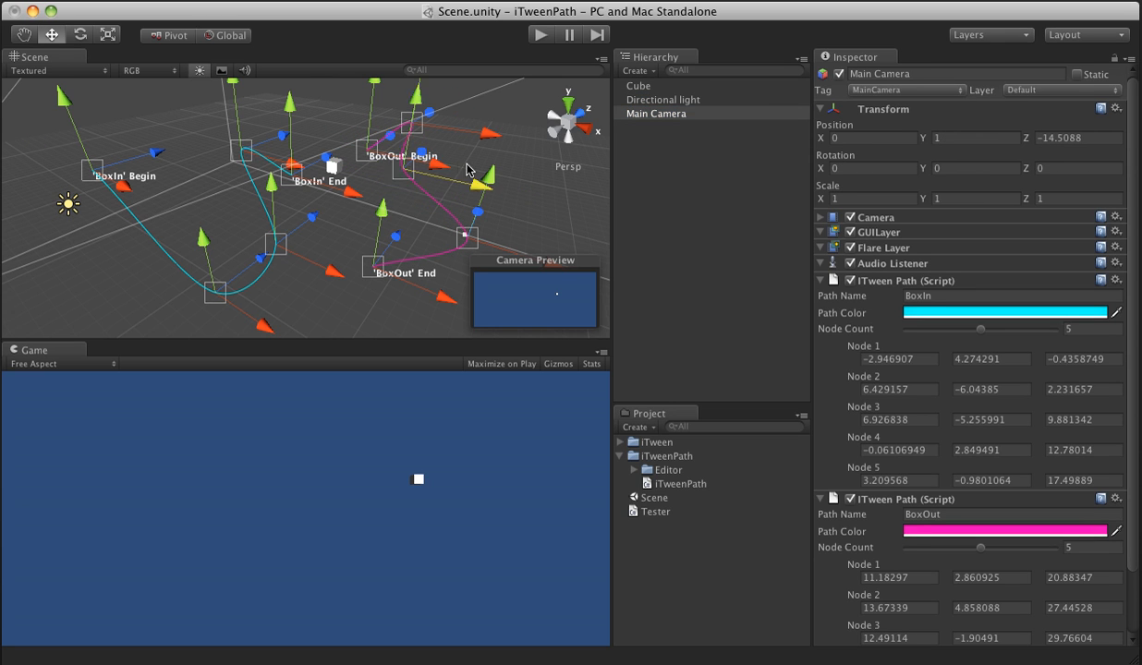